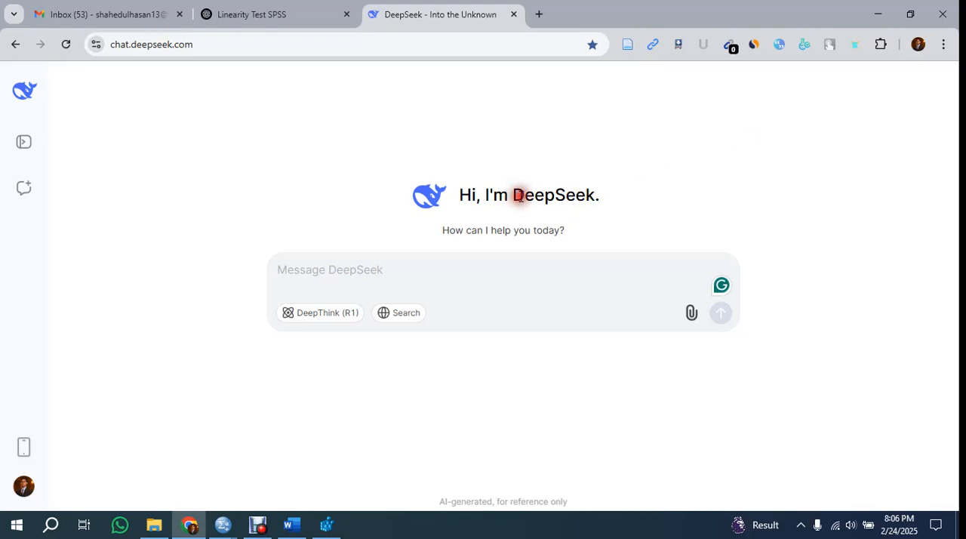
Attach the Main dataset file from the project folder to the DeepSeek chat.
double_click(552, 195)
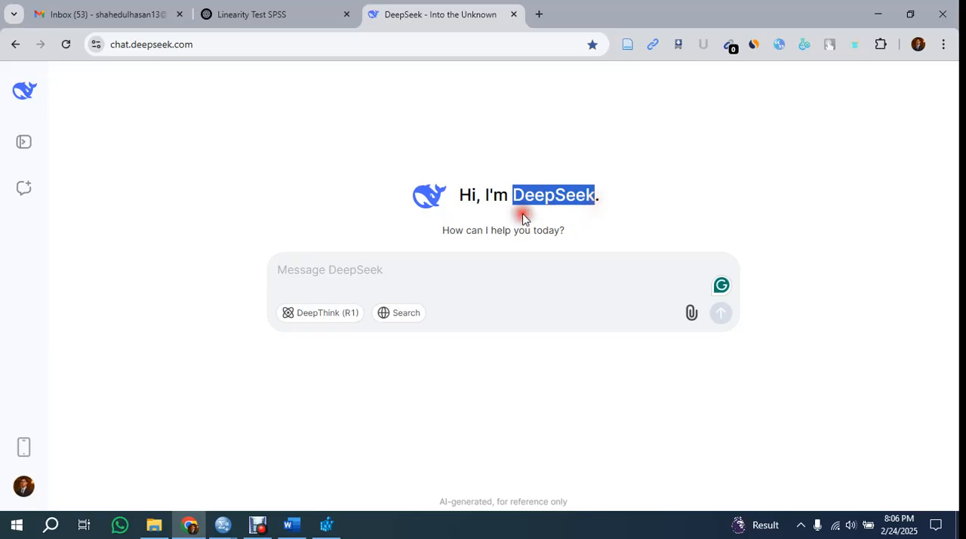
mouse_move(630, 180)
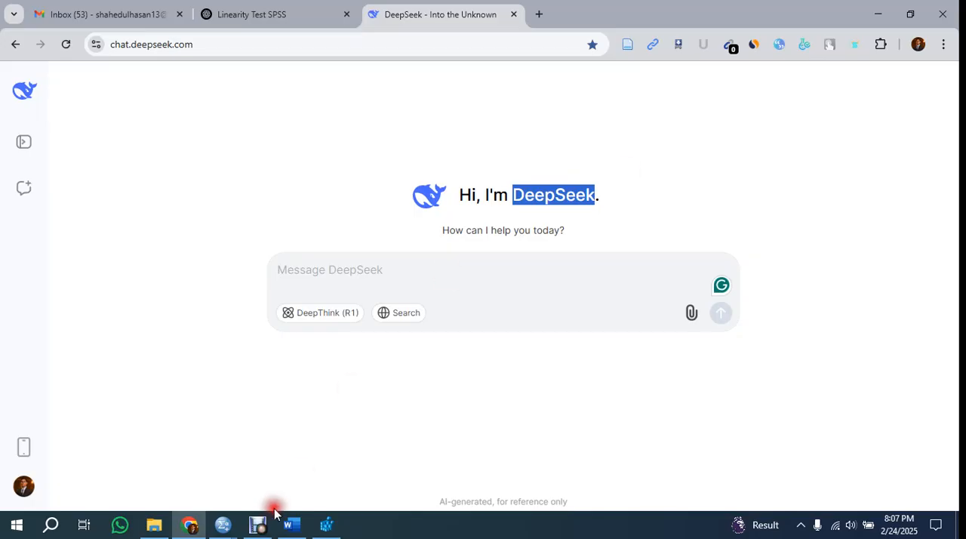
click(256, 524)
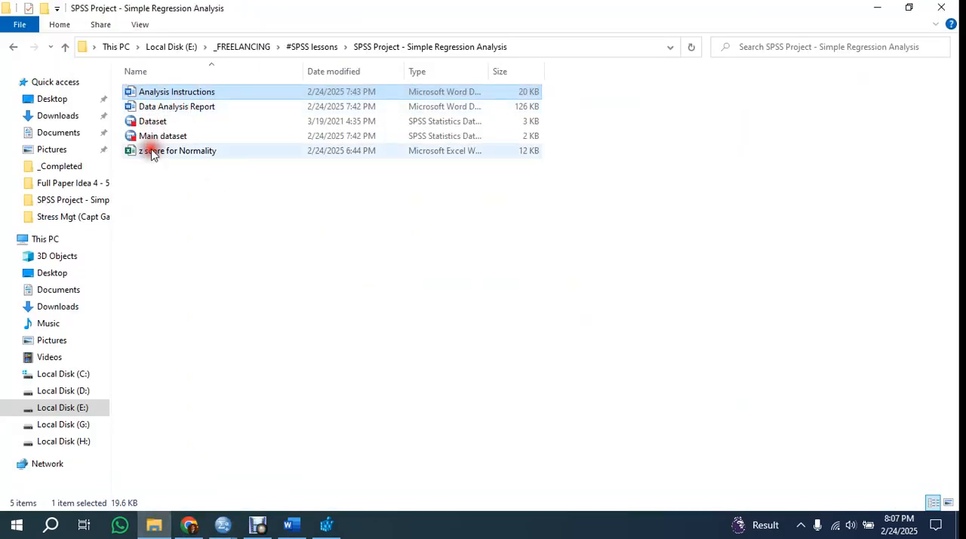
click(163, 135)
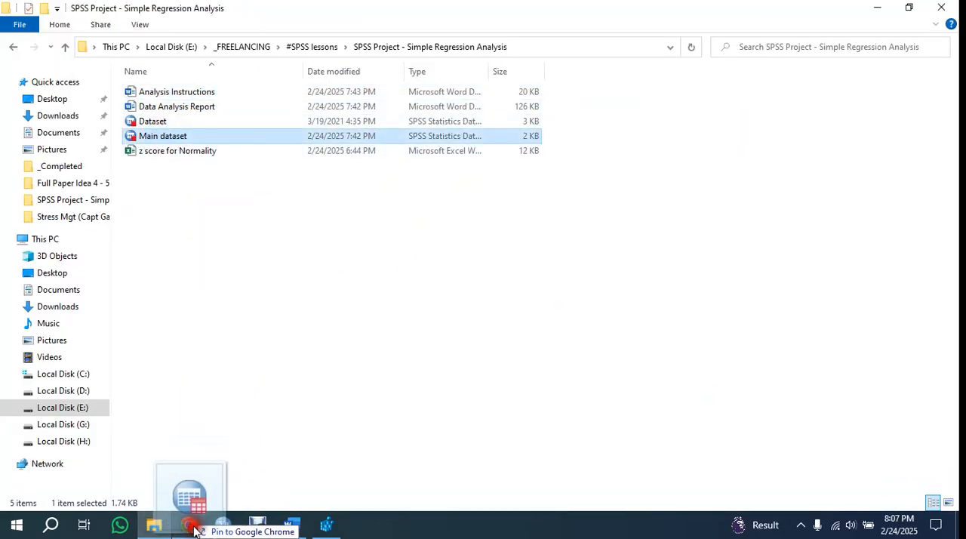
click(190, 523)
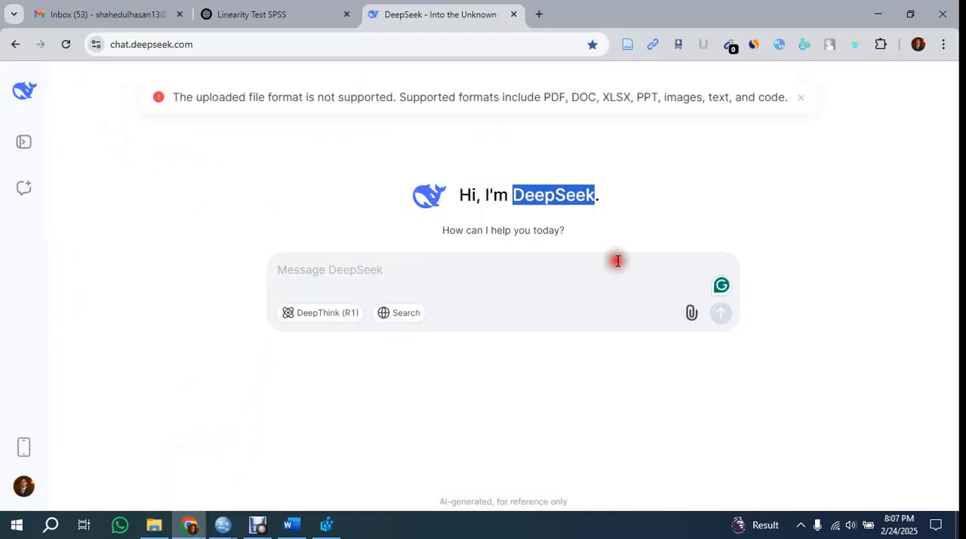
mouse_move(320, 120)
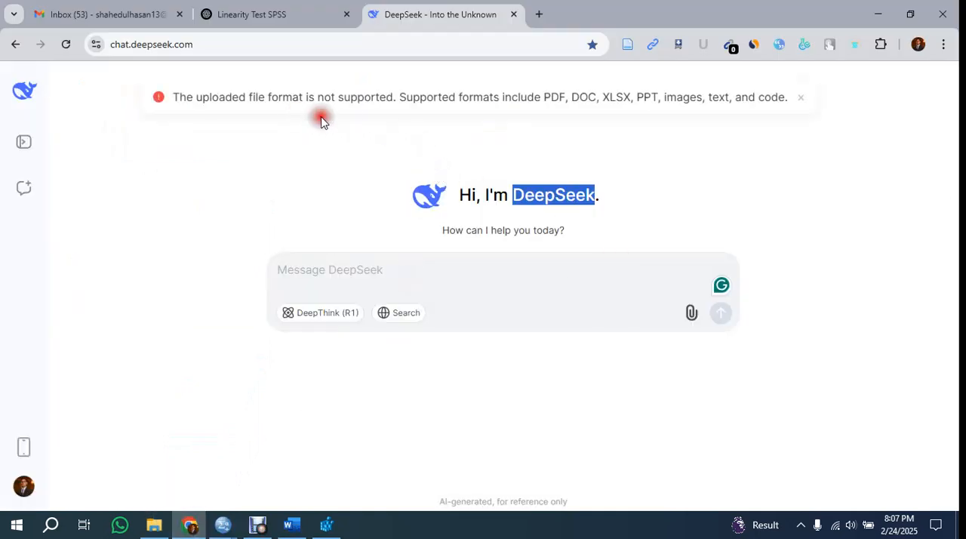
mouse_move(570, 96)
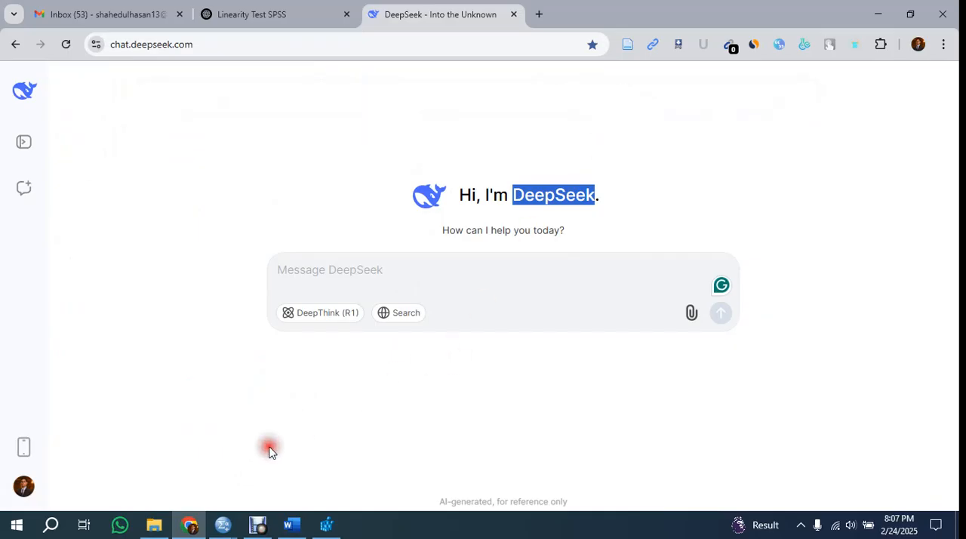
In SPSS, save the Main dataset as an Excel 2007 through 2010 .xlsx file named 'Excel data'.
click(257, 524)
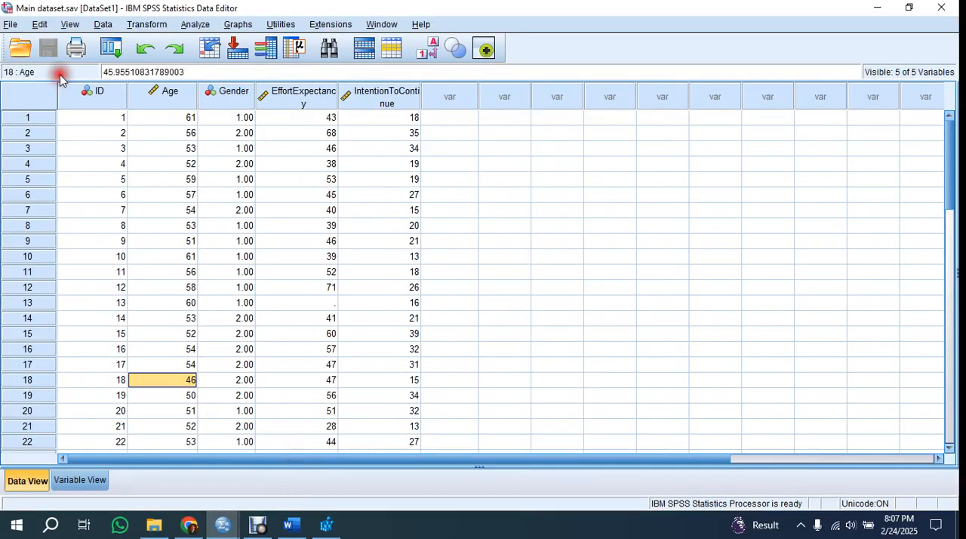
click(11, 24)
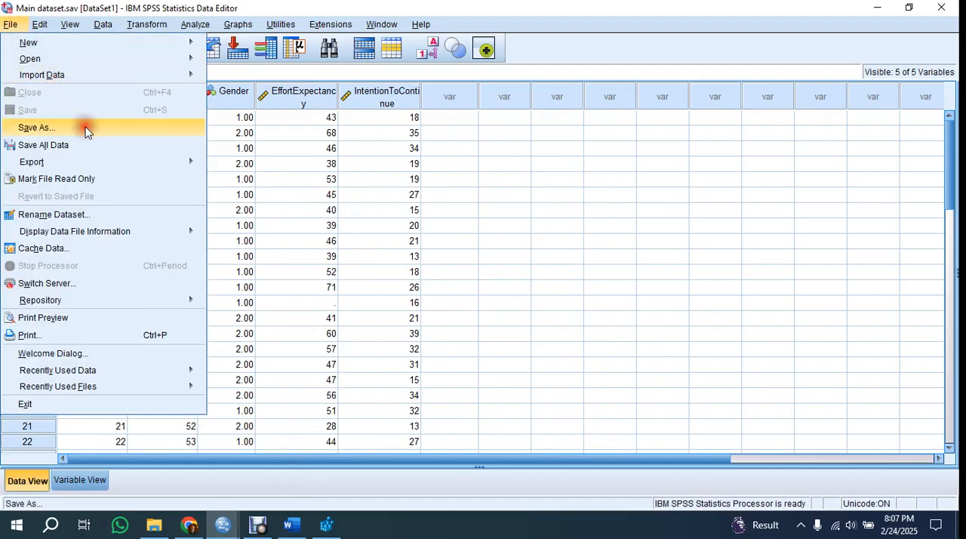
mouse_move(356, 160)
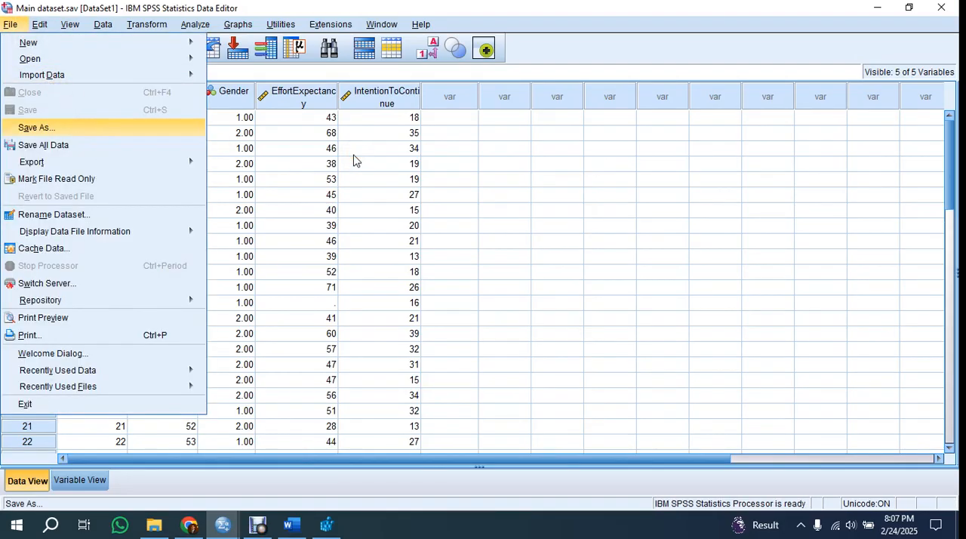
click(36, 127)
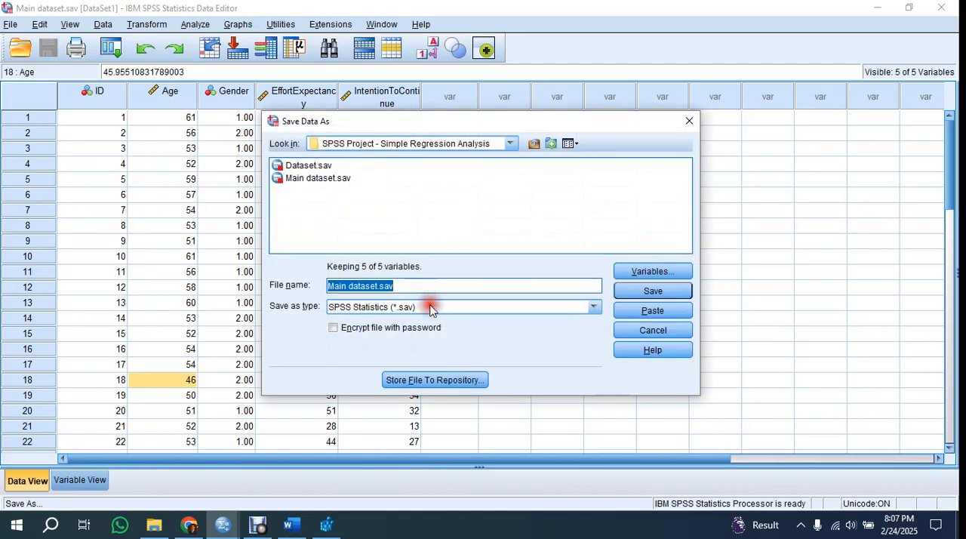
click(593, 307)
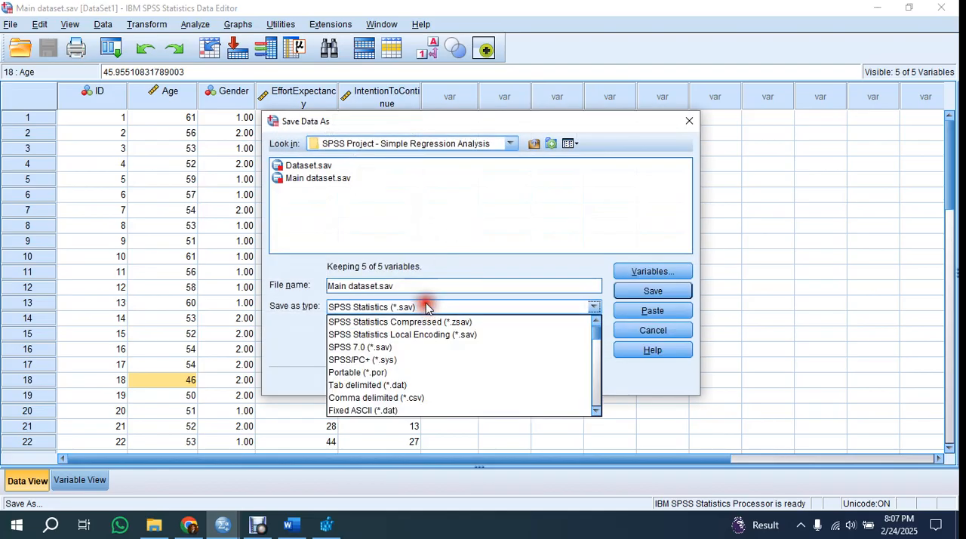
mouse_move(401, 347)
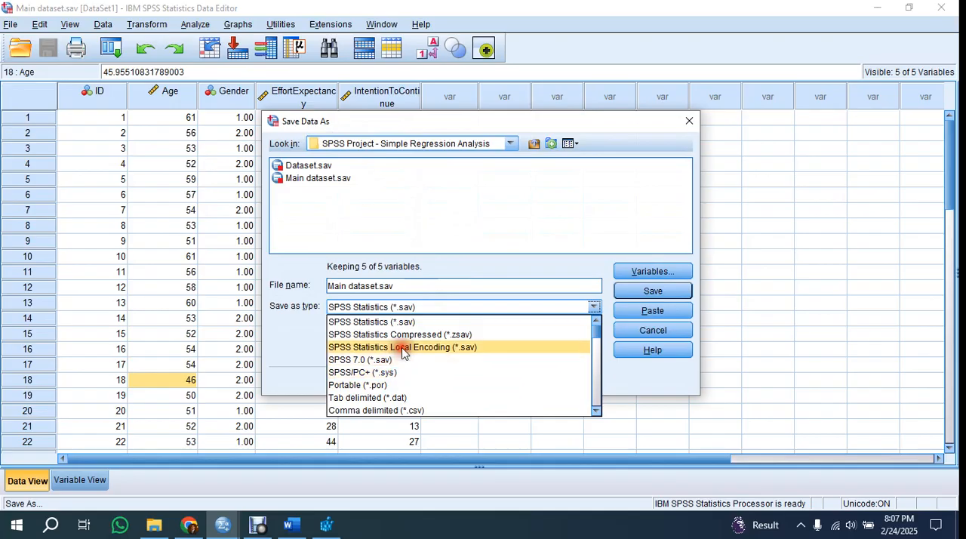
scroll(down, 3)
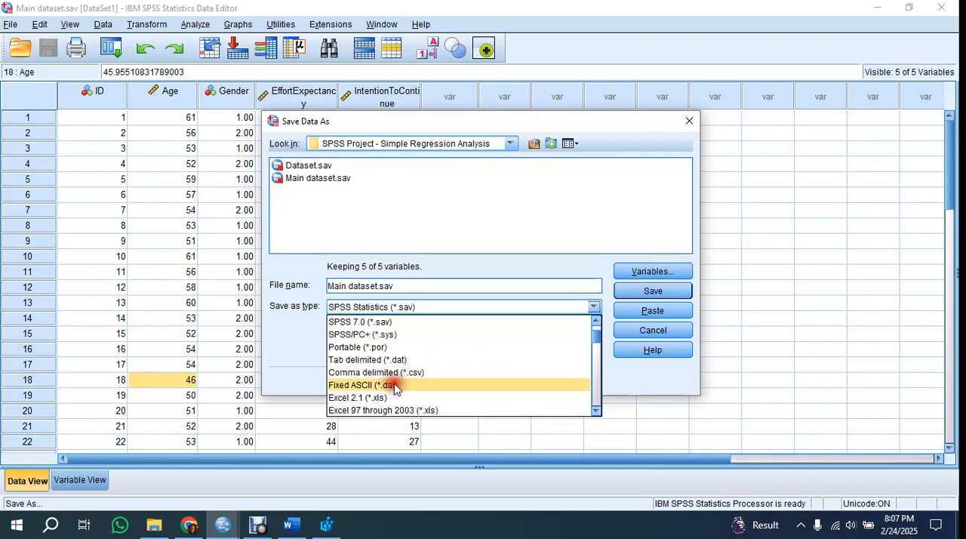
scroll(down, 3)
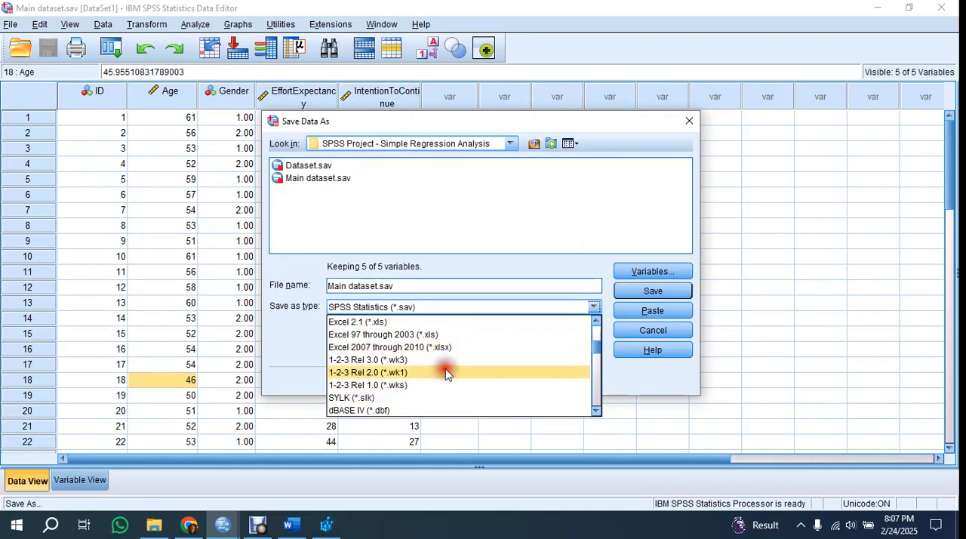
click(389, 347)
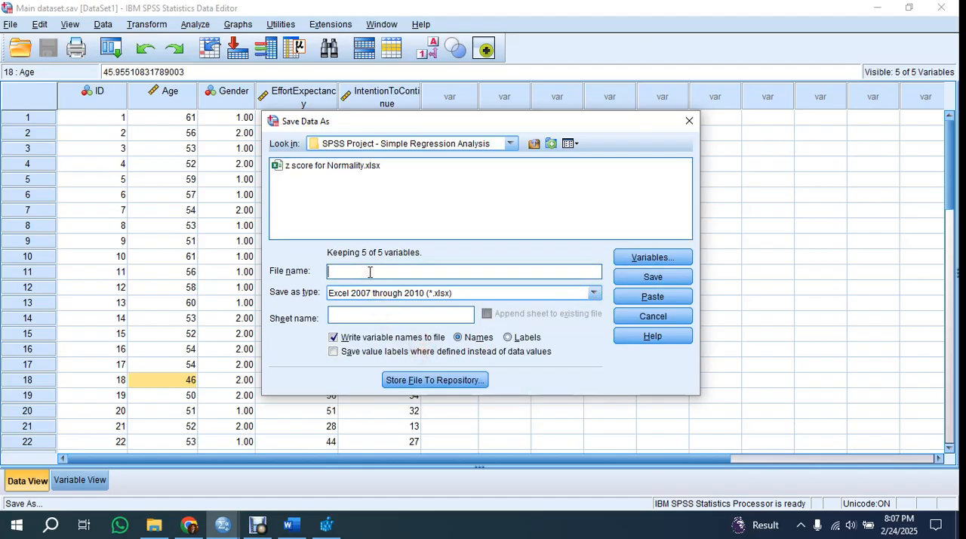
text(Excel dat)
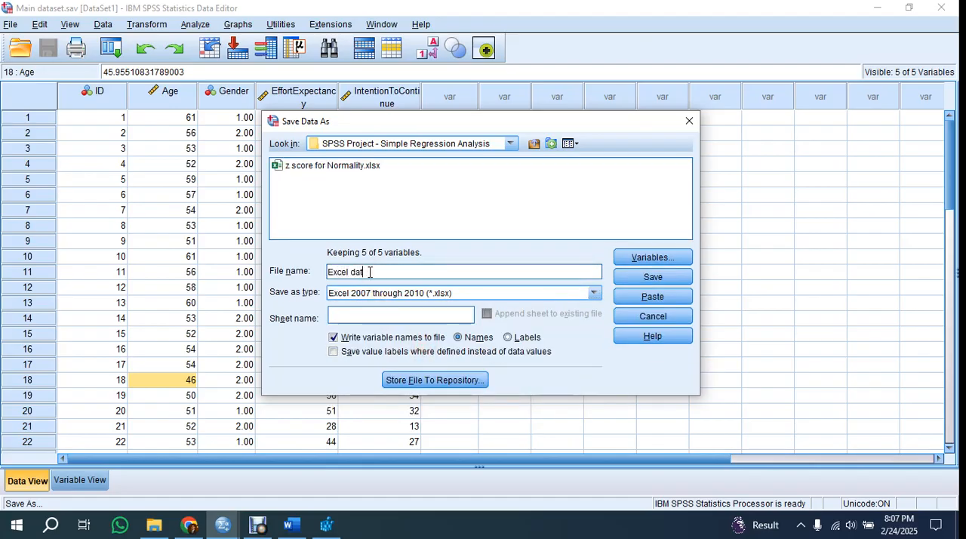
click(652, 276)
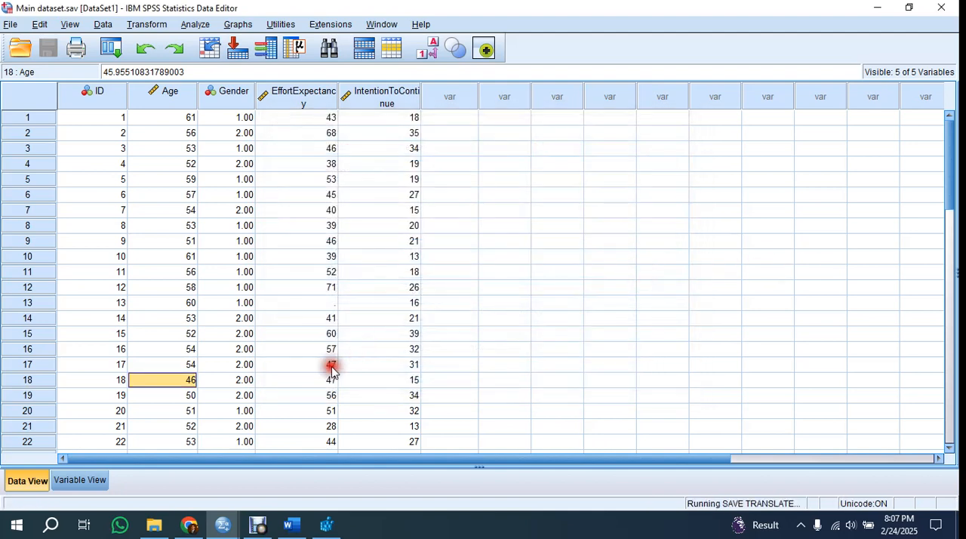
mouse_move(154, 524)
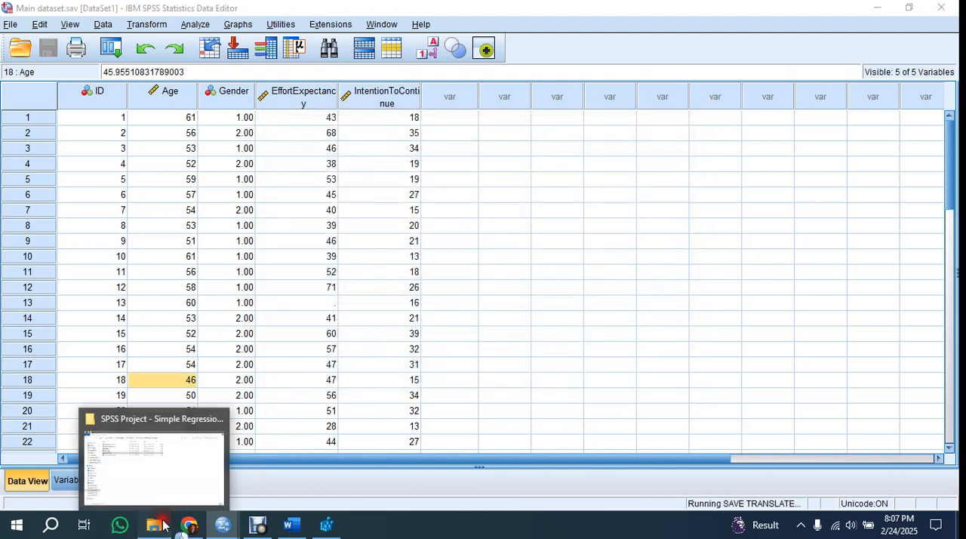
Send the attached Excel data.xlsx workbook to DeepSeek for a description of its columns.
click(154, 460)
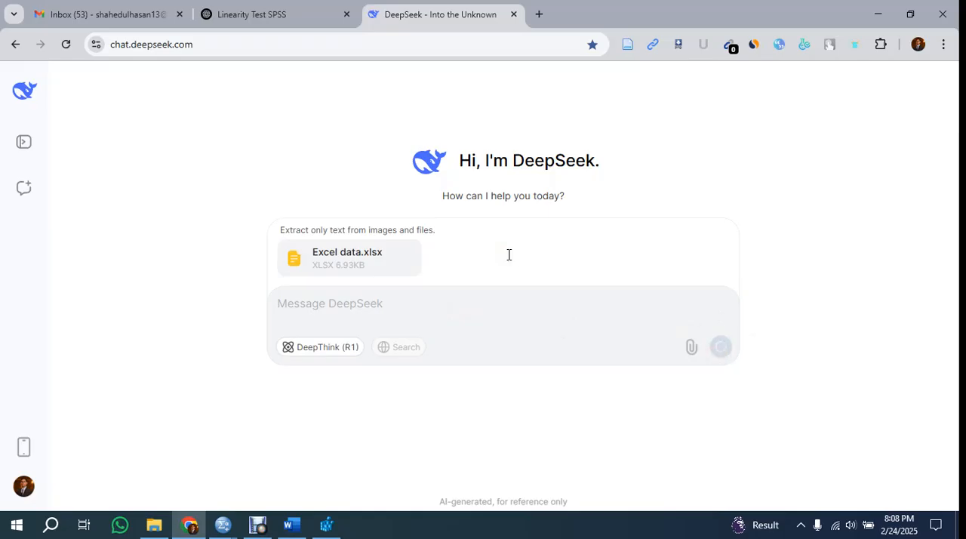
click(720, 347)
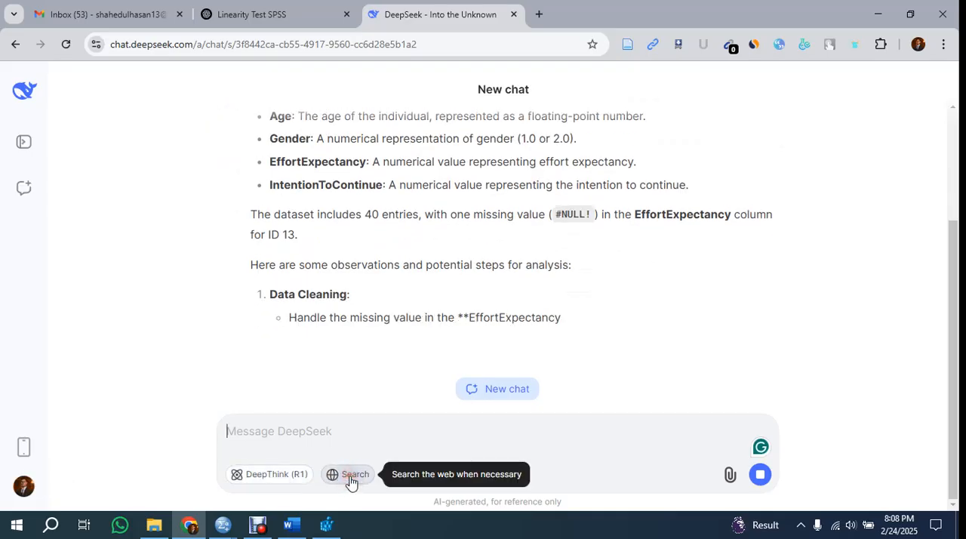
scroll(down, 3)
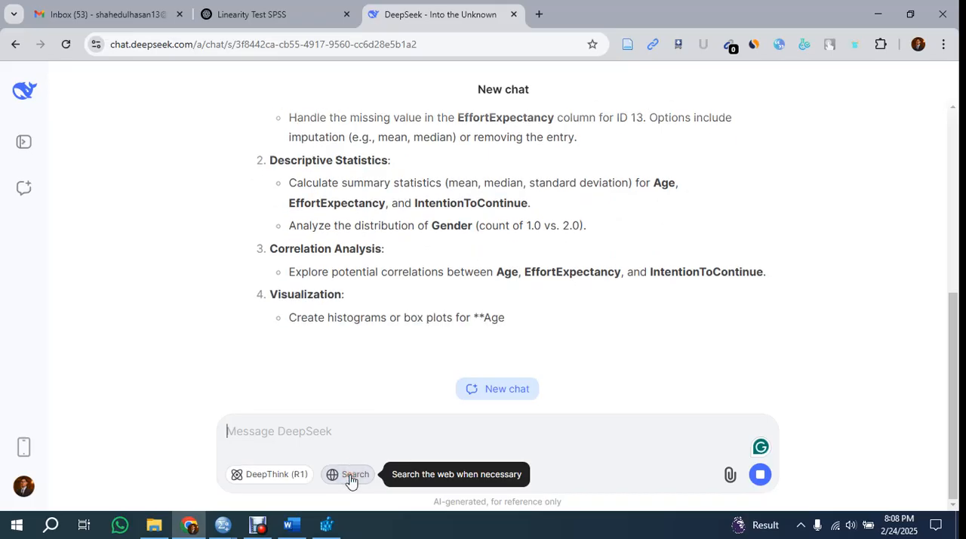
scroll(down, 3)
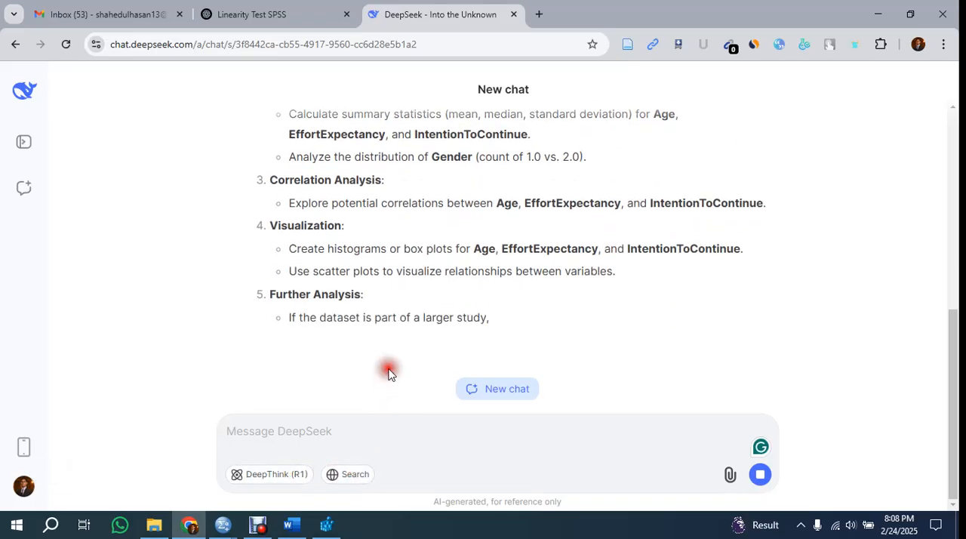
scroll(down, 3)
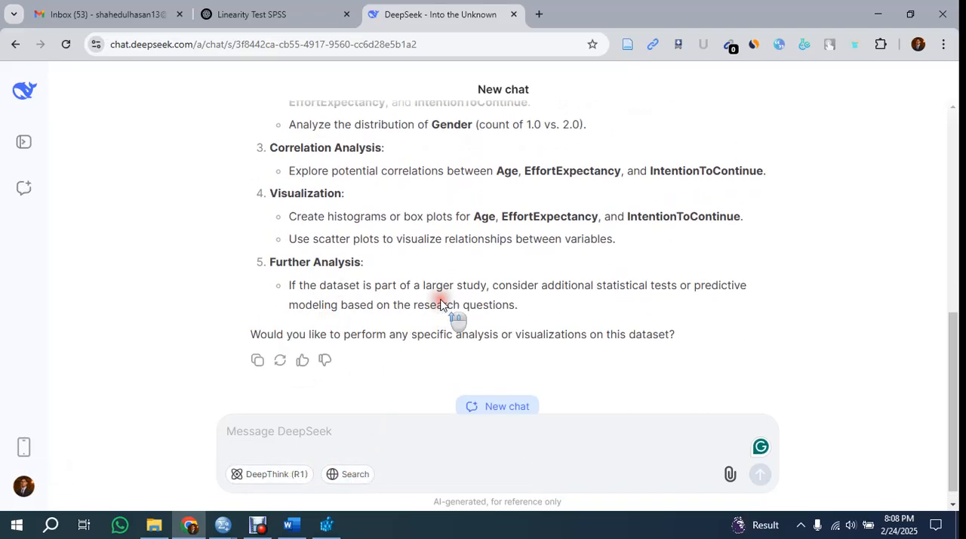
scroll(up, 3)
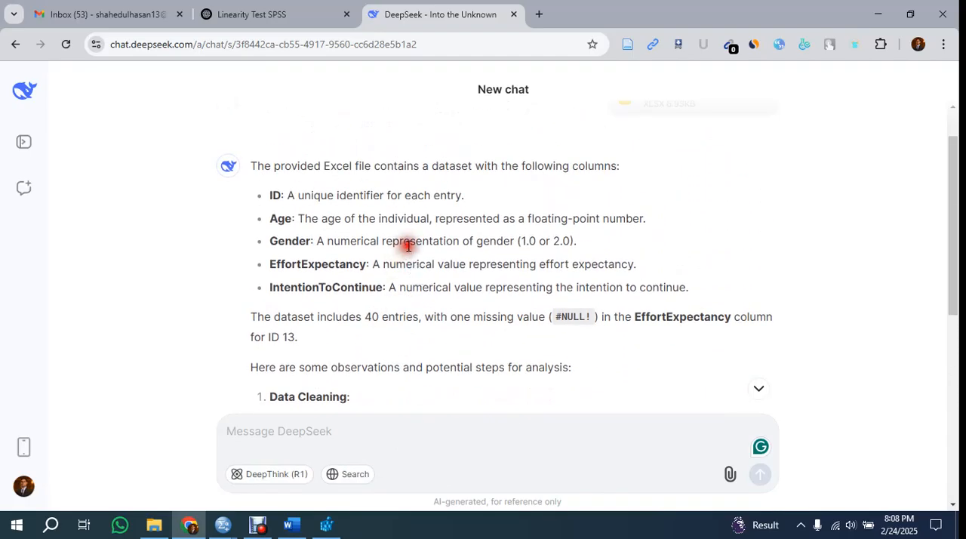
mouse_move(329, 218)
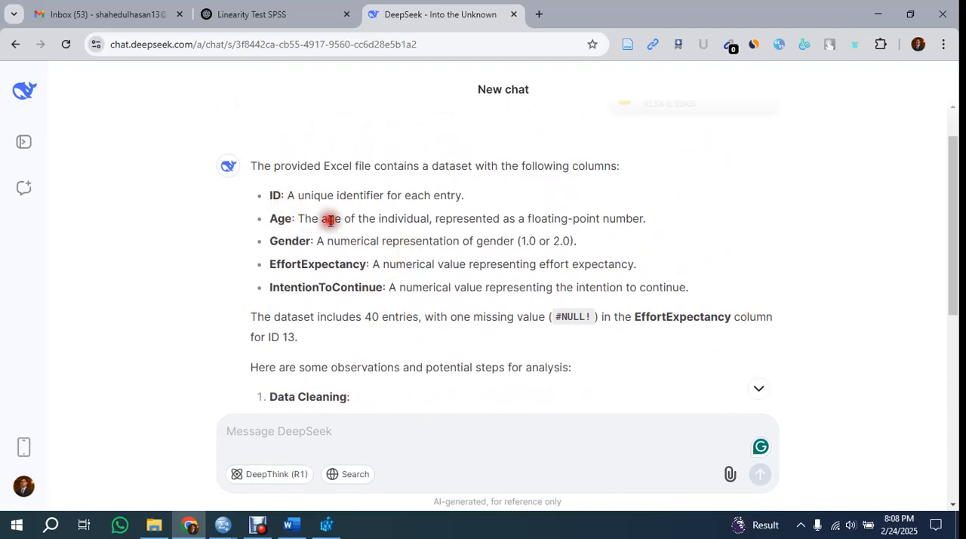
mouse_move(276, 194)
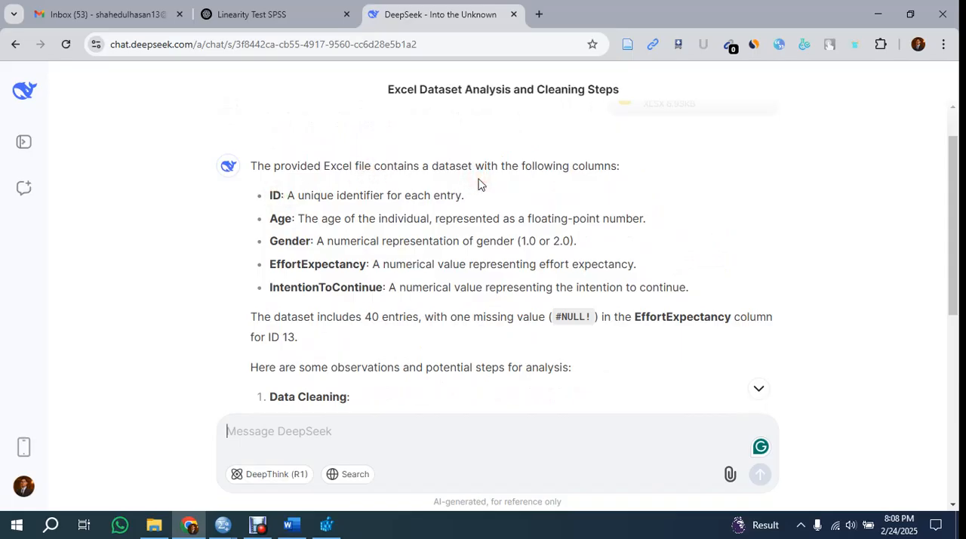
mouse_move(308, 254)
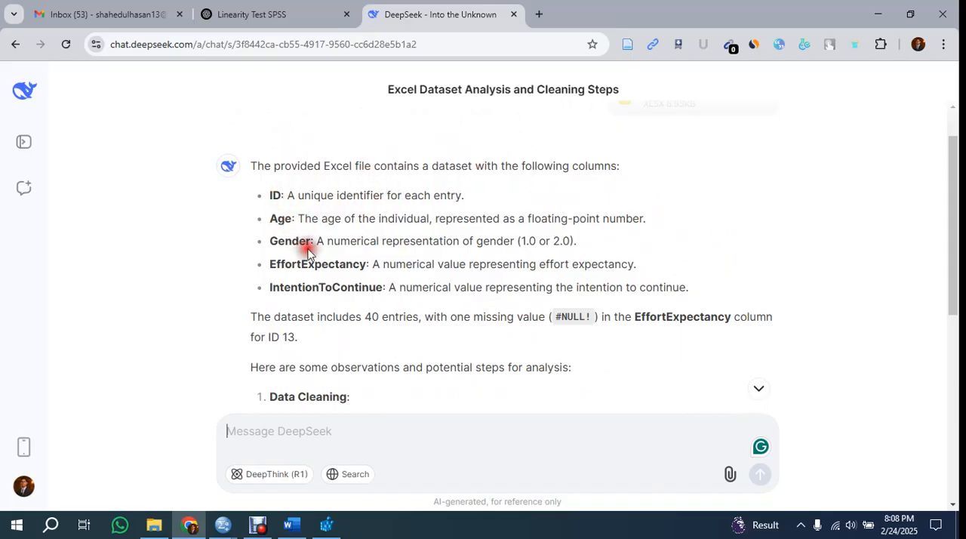
scroll(down, 3)
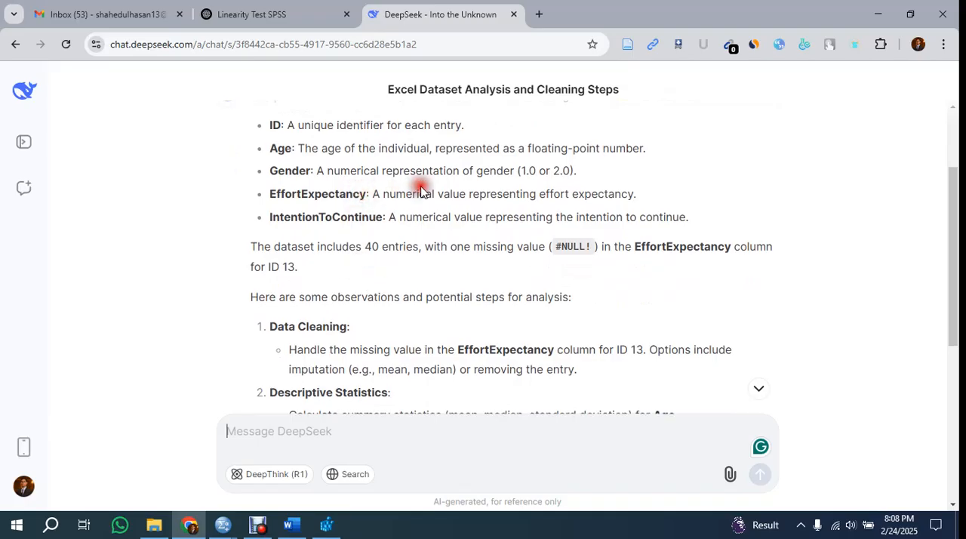
mouse_move(421, 196)
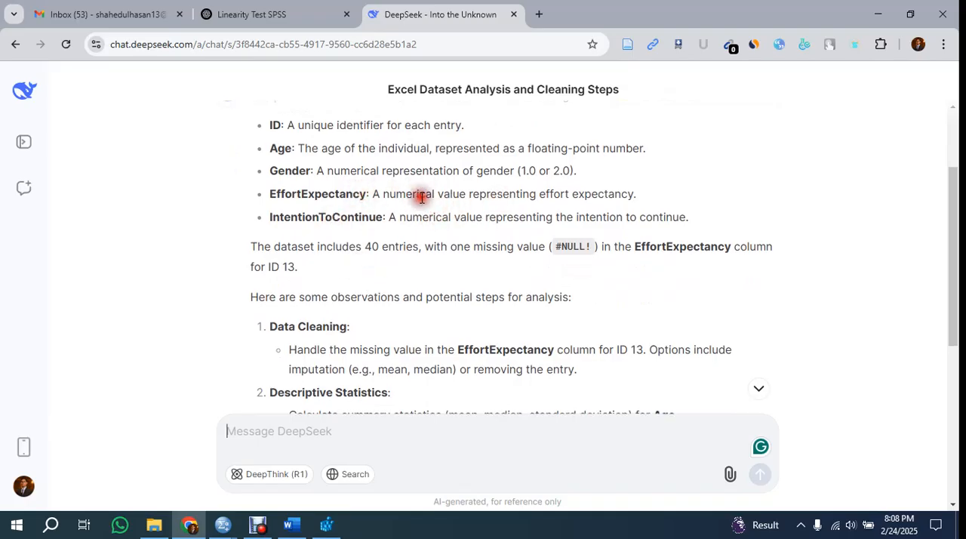
mouse_move(355, 187)
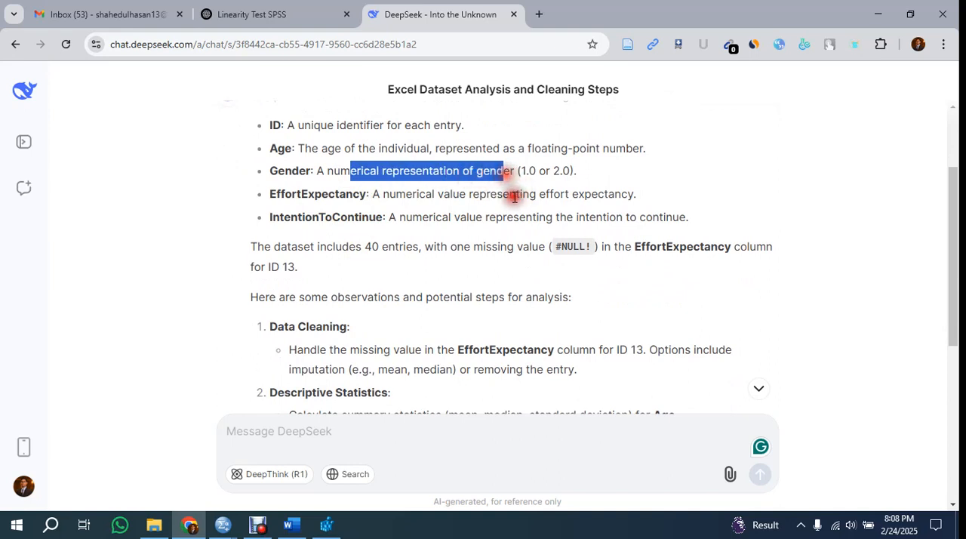
drag(350, 170, 562, 193)
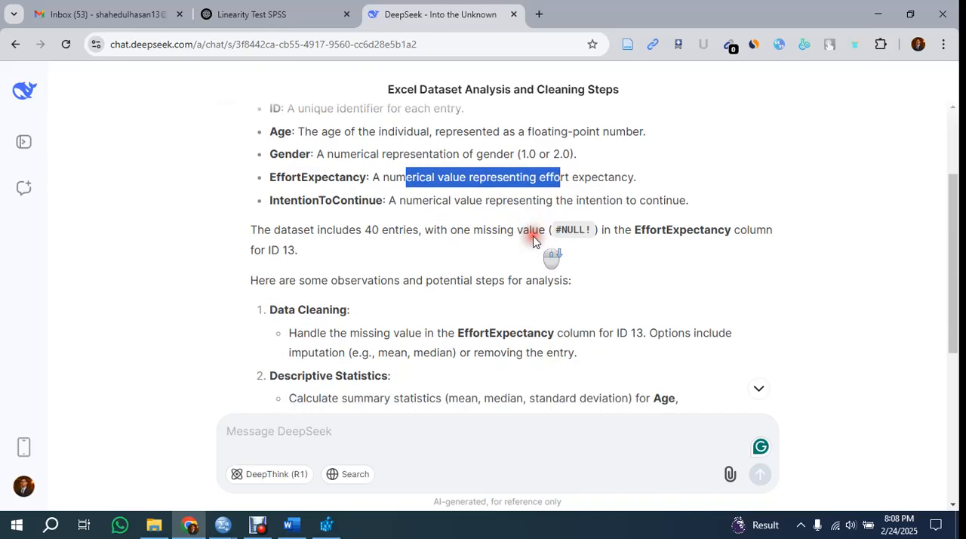
scroll(down, 3)
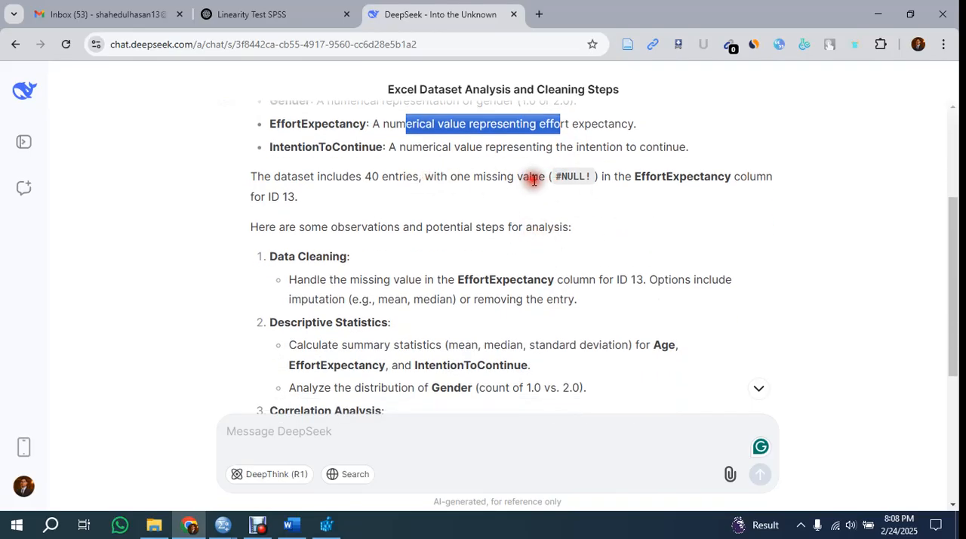
mouse_move(511, 178)
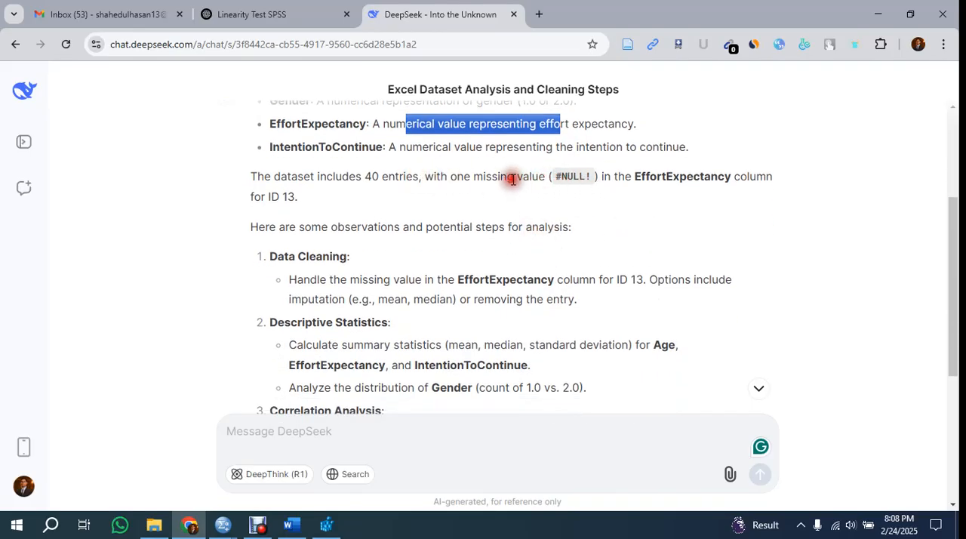
mouse_move(642, 176)
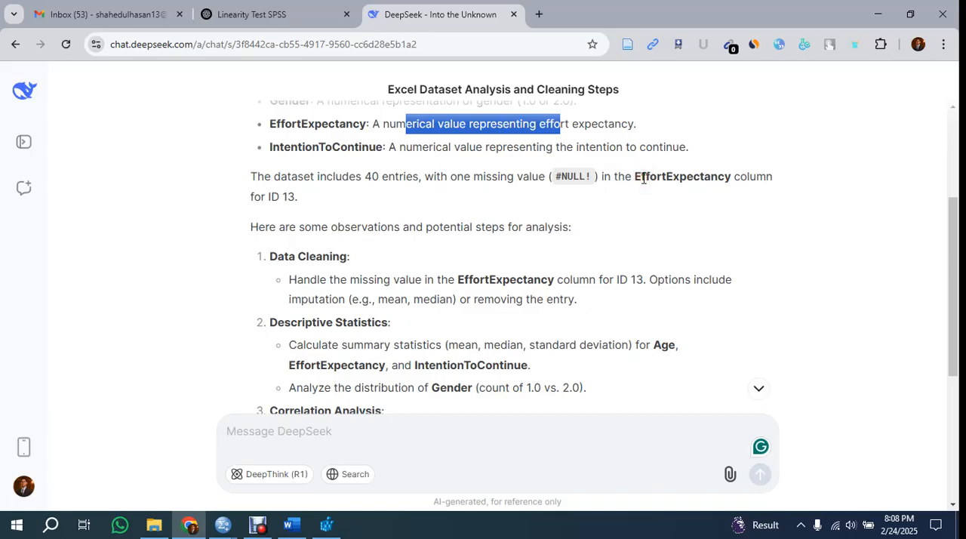
mouse_move(302, 197)
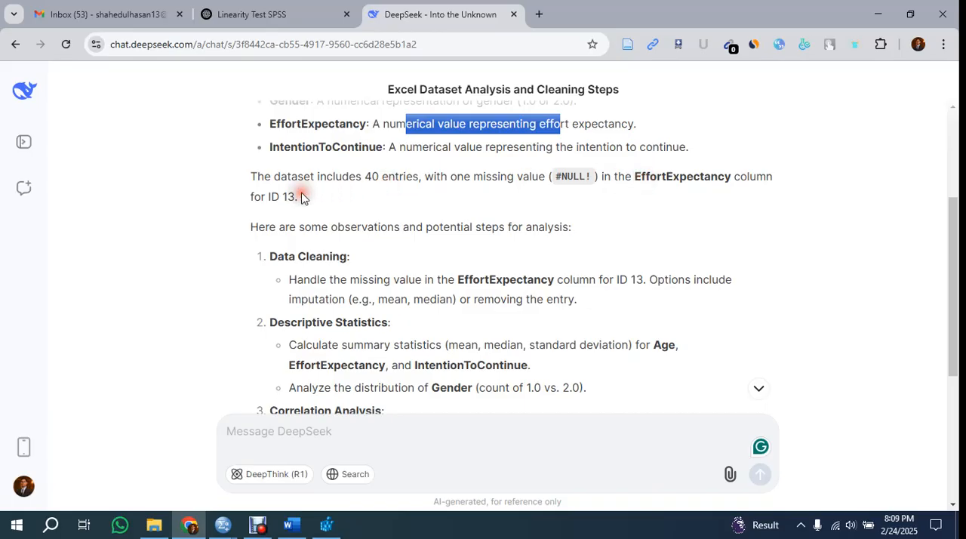
scroll(down, 3)
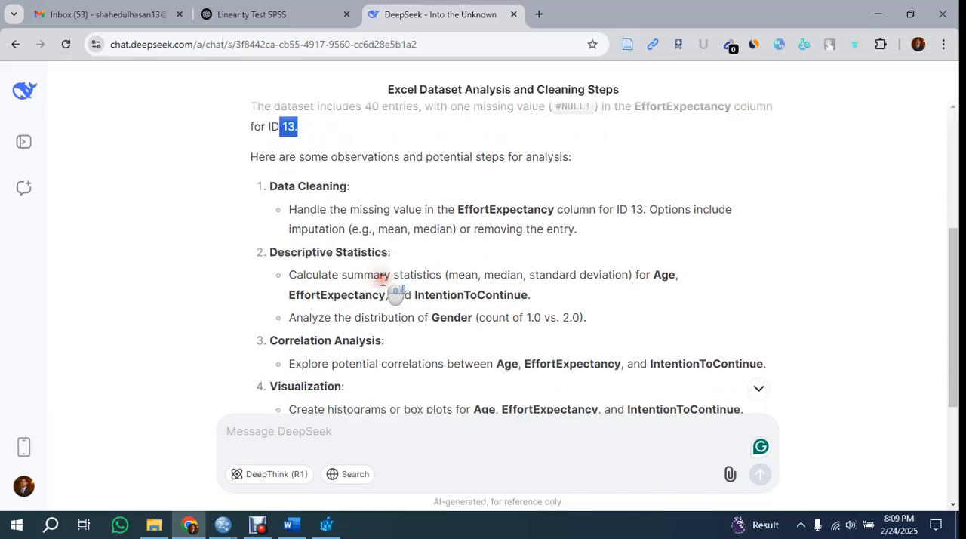
mouse_move(299, 159)
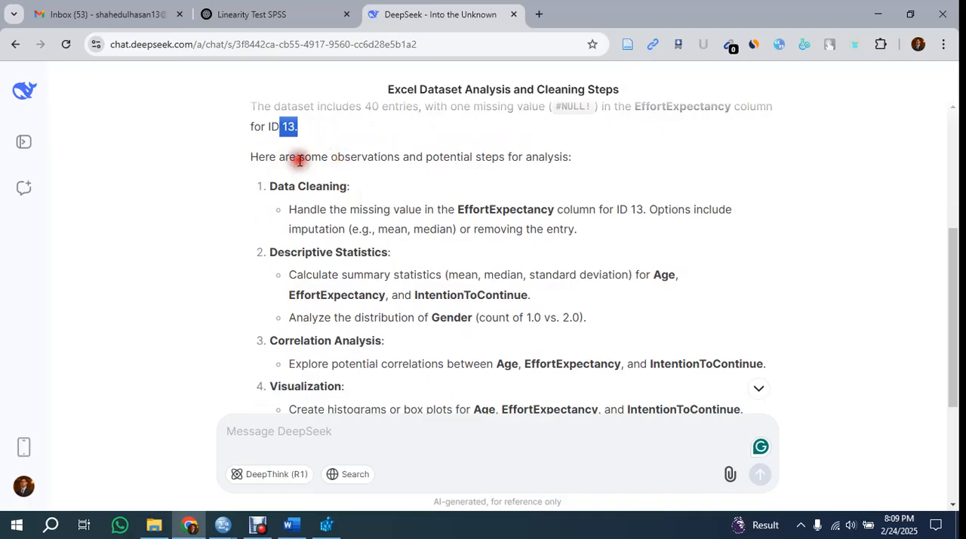
mouse_move(474, 172)
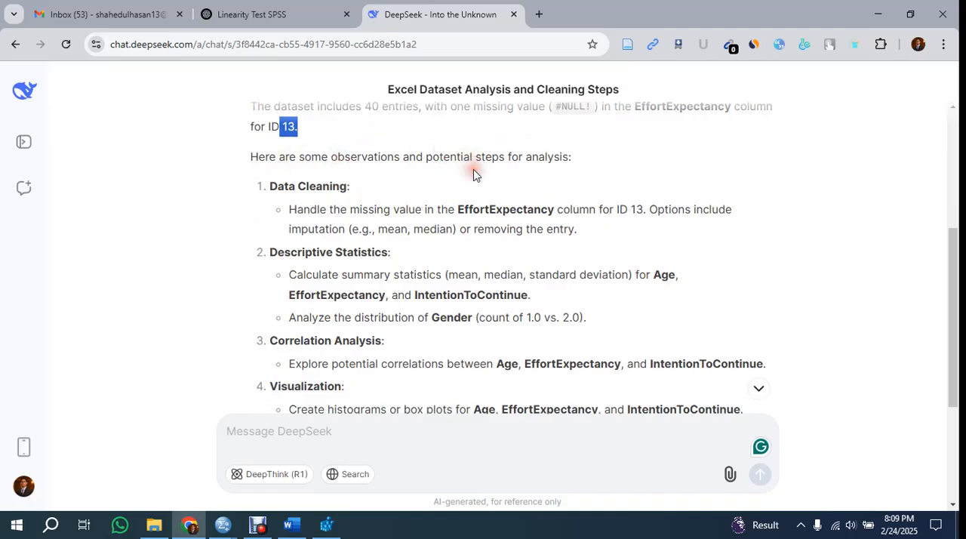
mouse_move(300, 202)
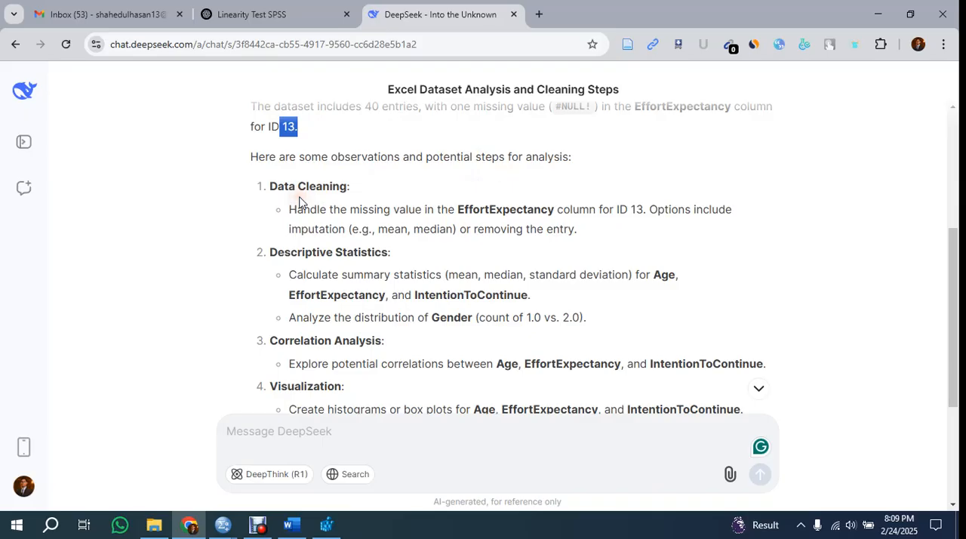
scroll(down, 3)
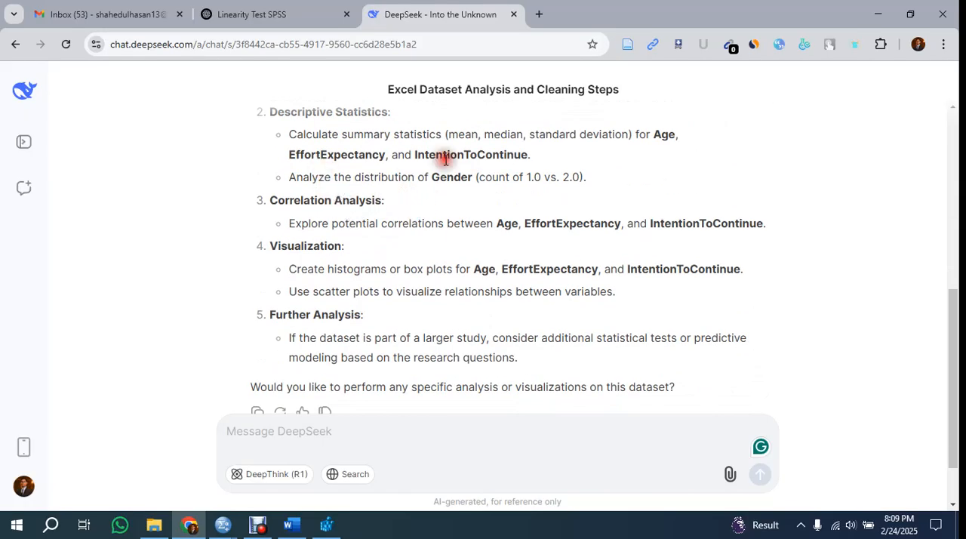
mouse_move(656, 134)
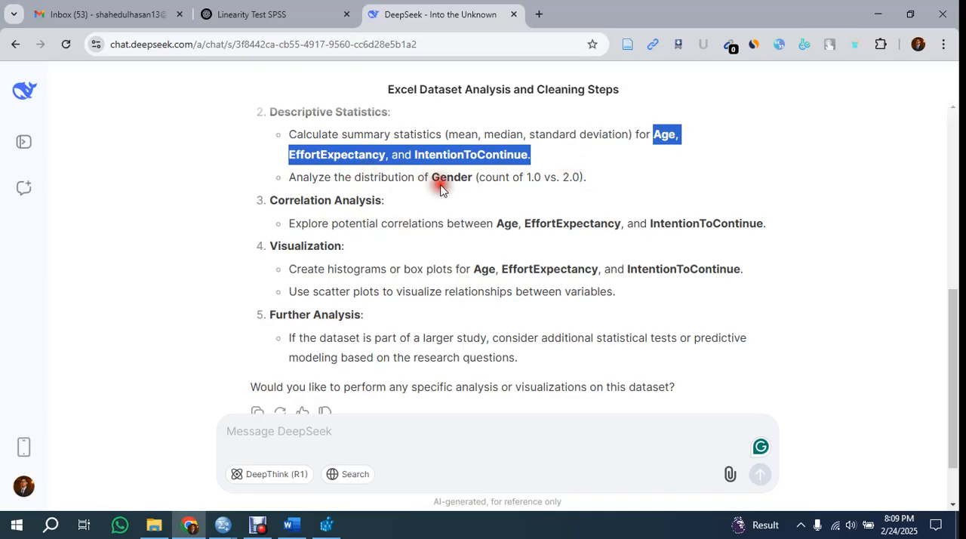
double_click(450, 176)
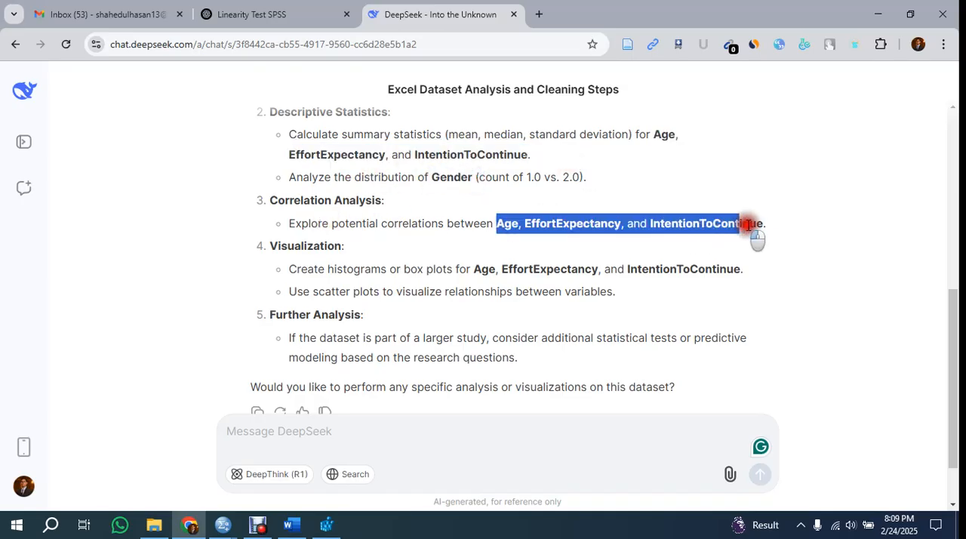
scroll(down, 3)
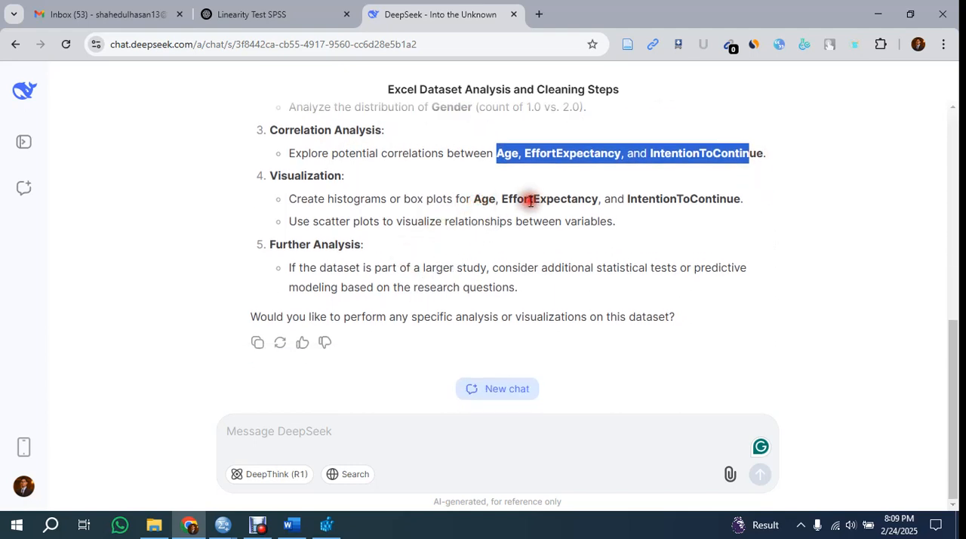
mouse_move(551, 225)
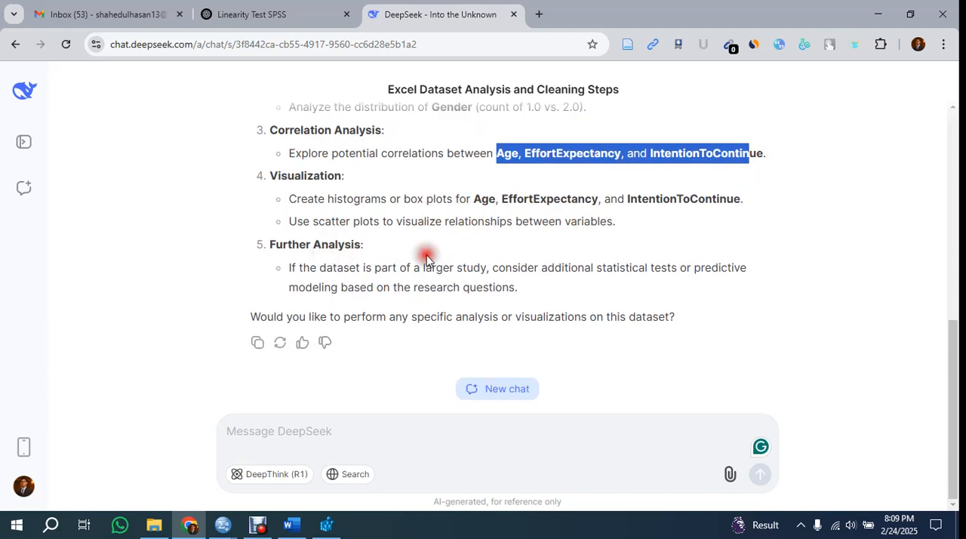
scroll(up, 3)
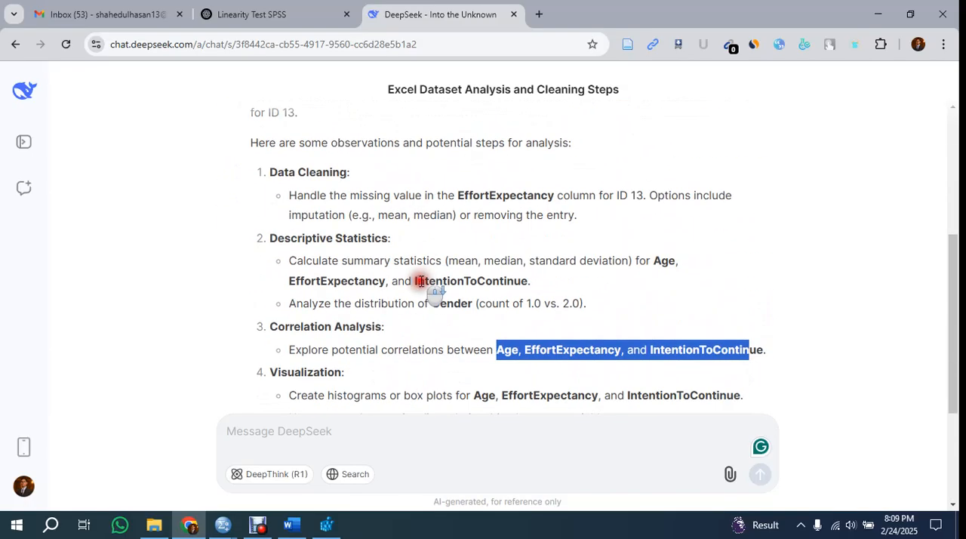
scroll(down, 3)
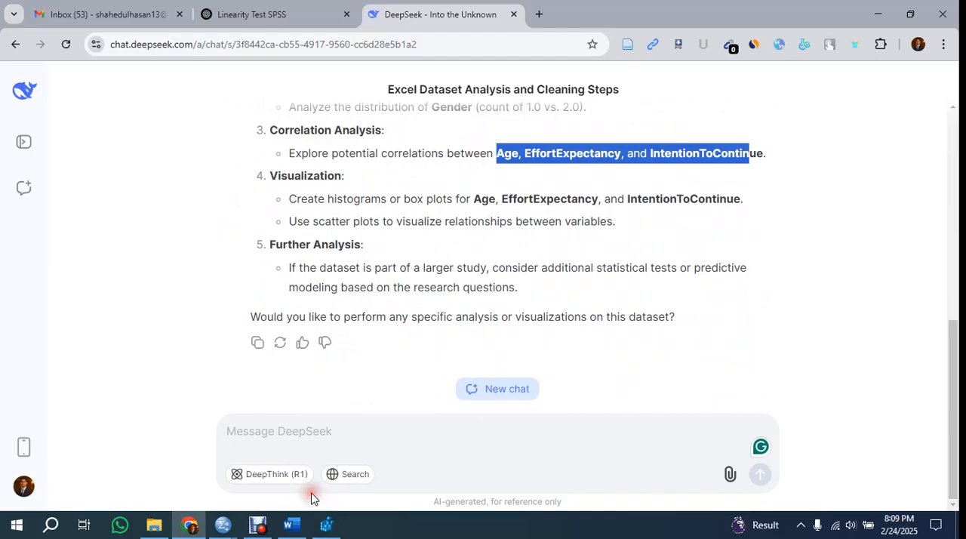
click(290, 523)
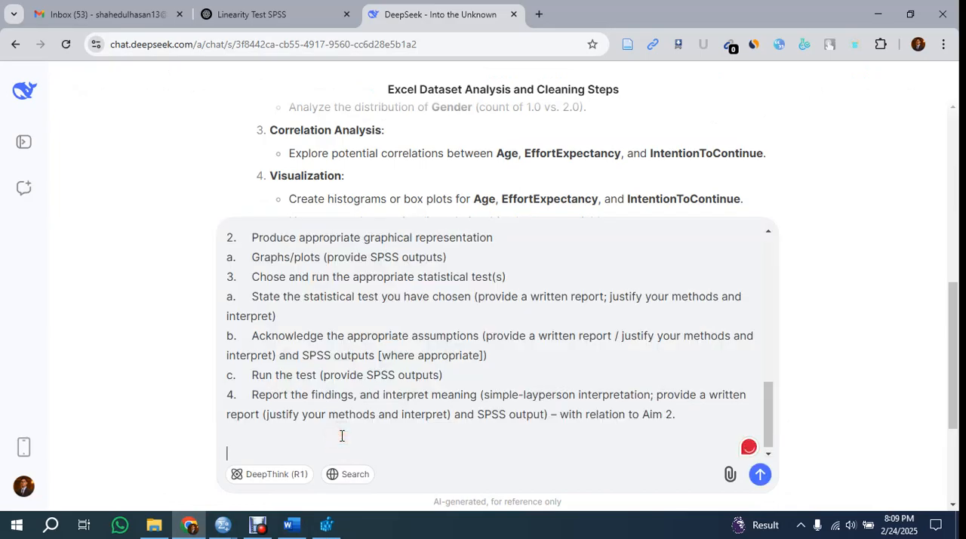
Send the pasted Aim 2 assignment brief so DeepSeek starts its structured SPSS analysis reply.
click(761, 474)
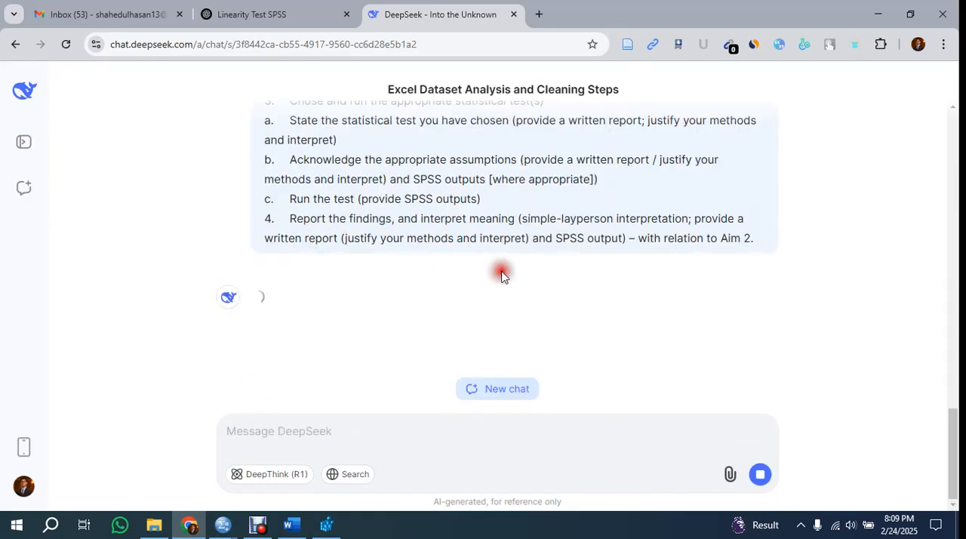
scroll(up, 3)
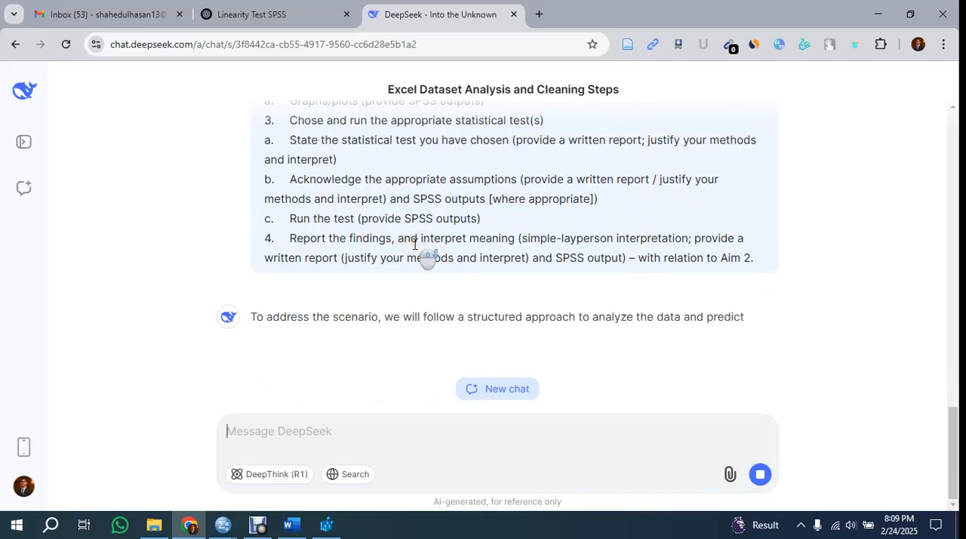
scroll(down, 3)
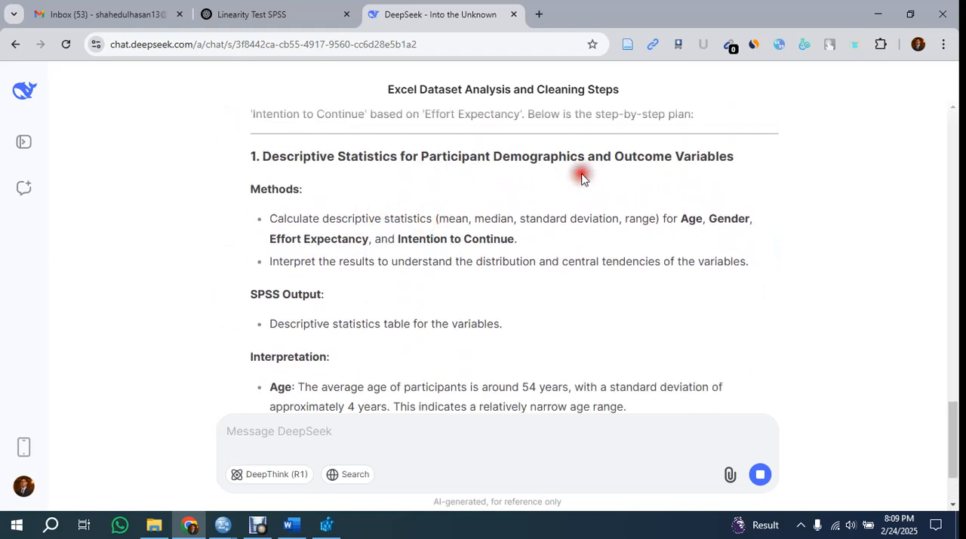
mouse_move(299, 212)
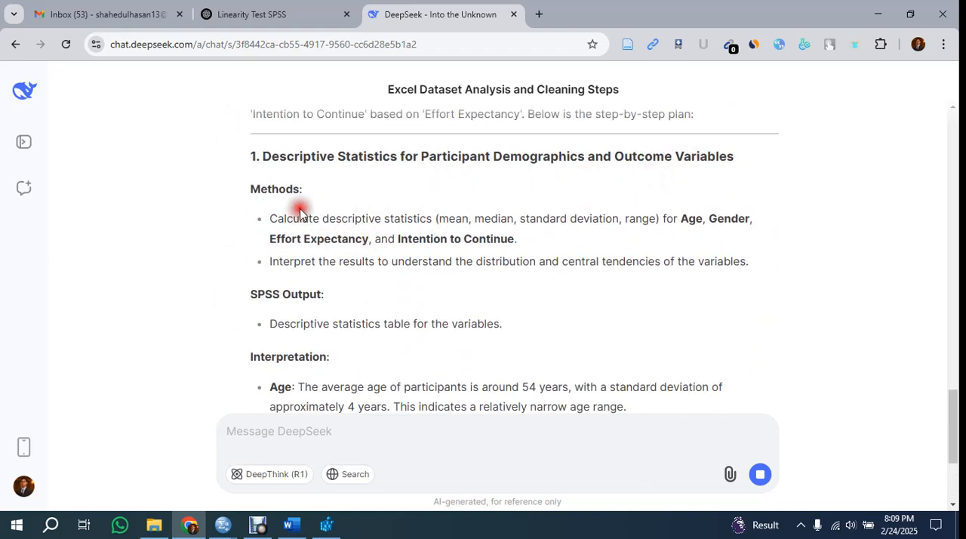
mouse_move(477, 227)
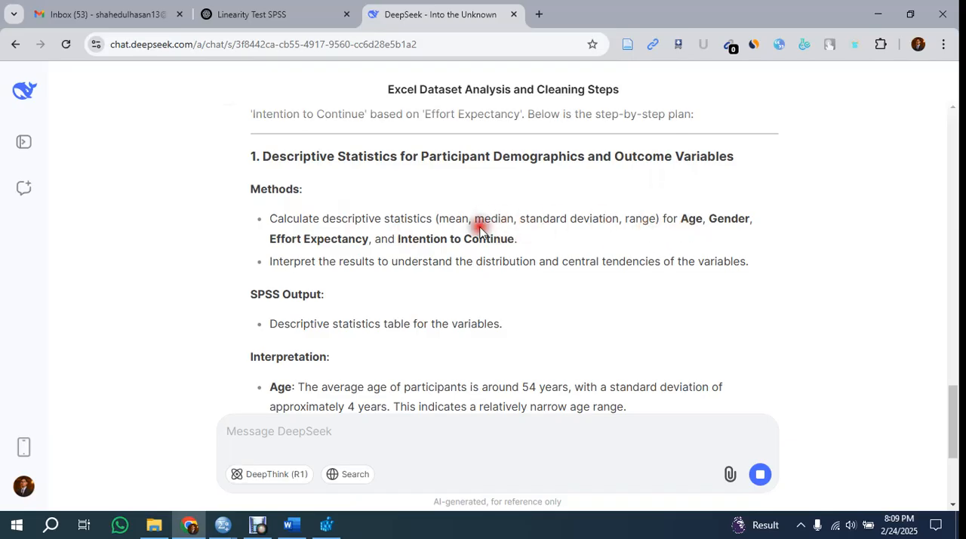
mouse_move(613, 221)
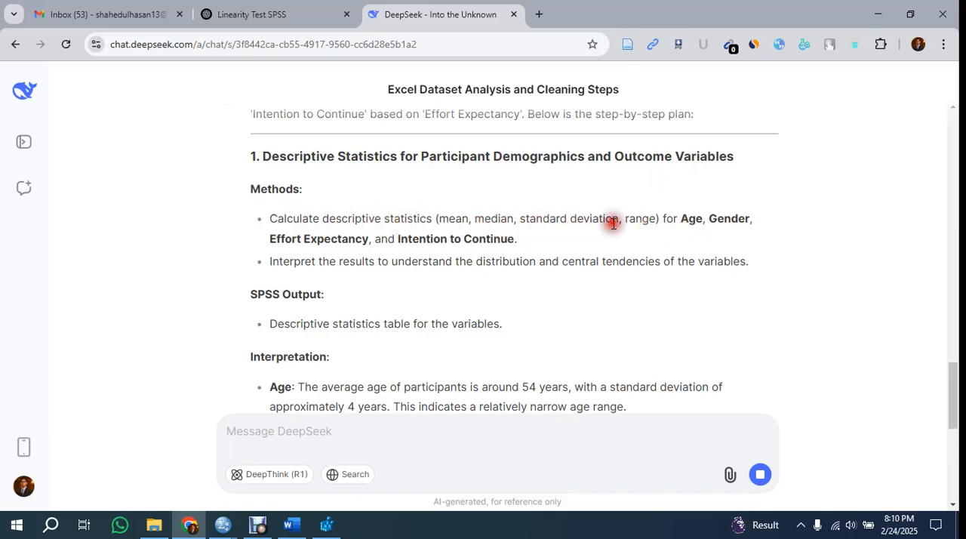
Read the Graphical Representation section on scatter plots and histograms, highlighting the four-variable interpretation.
scroll(down, 3)
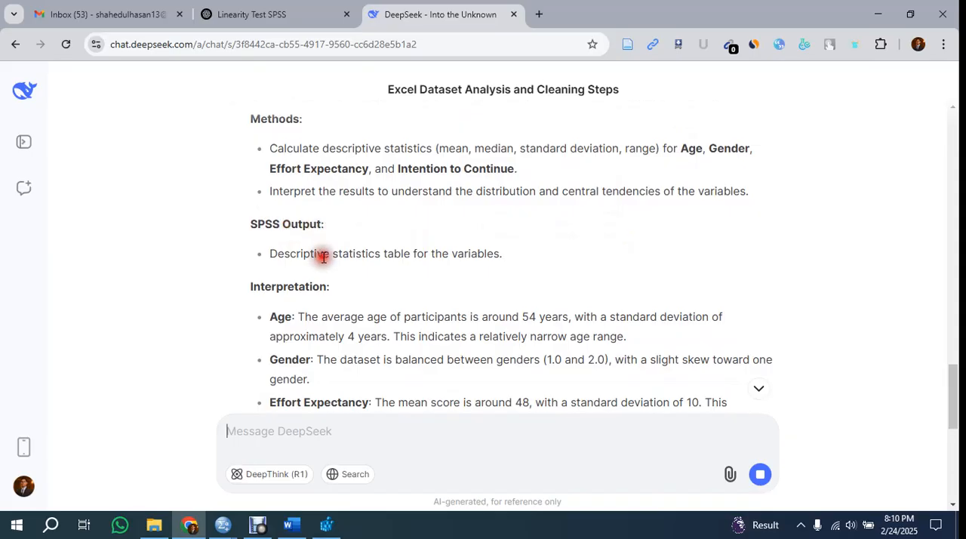
scroll(down, 3)
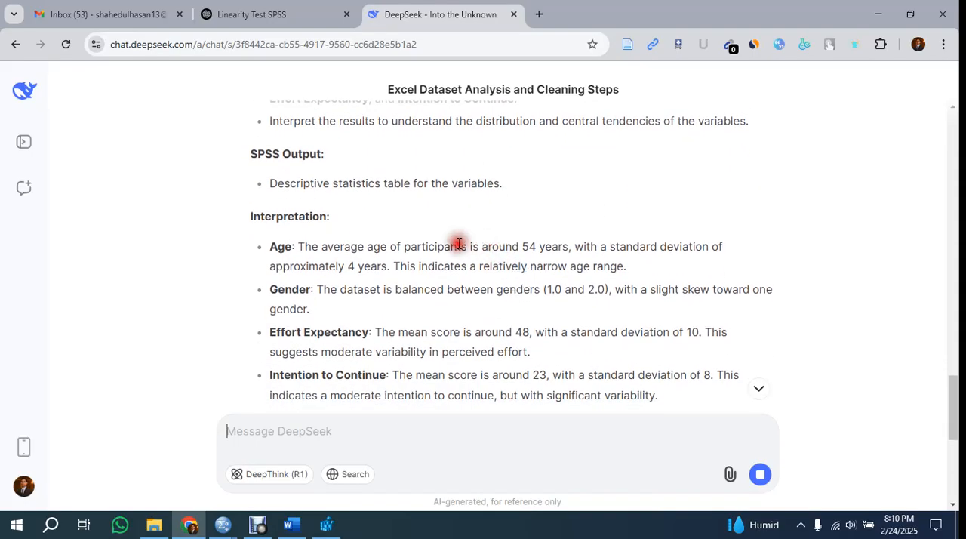
scroll(down, 3)
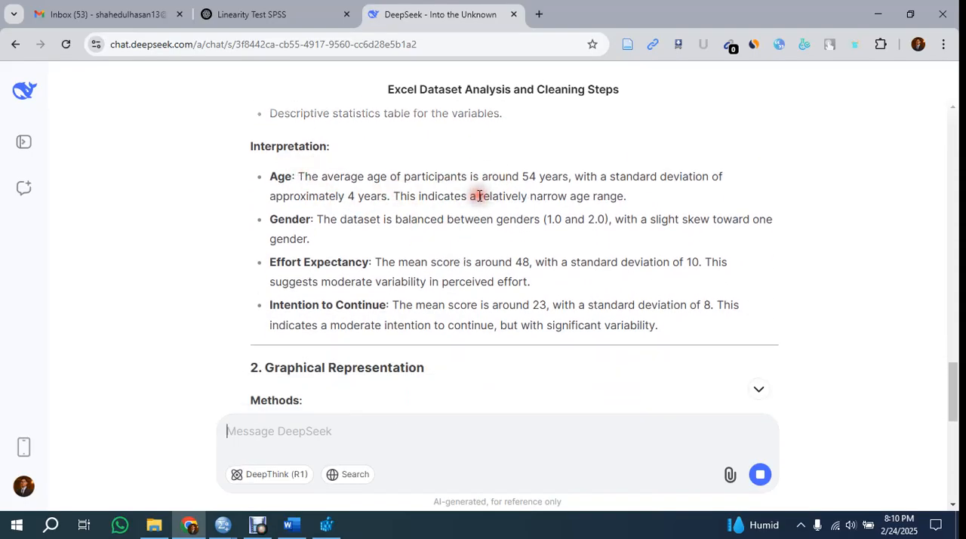
mouse_move(550, 257)
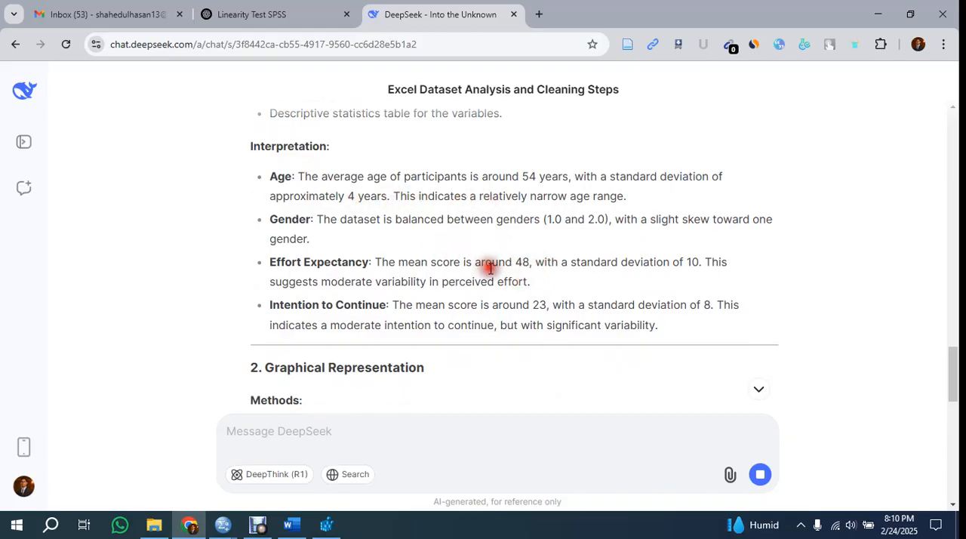
mouse_move(281, 177)
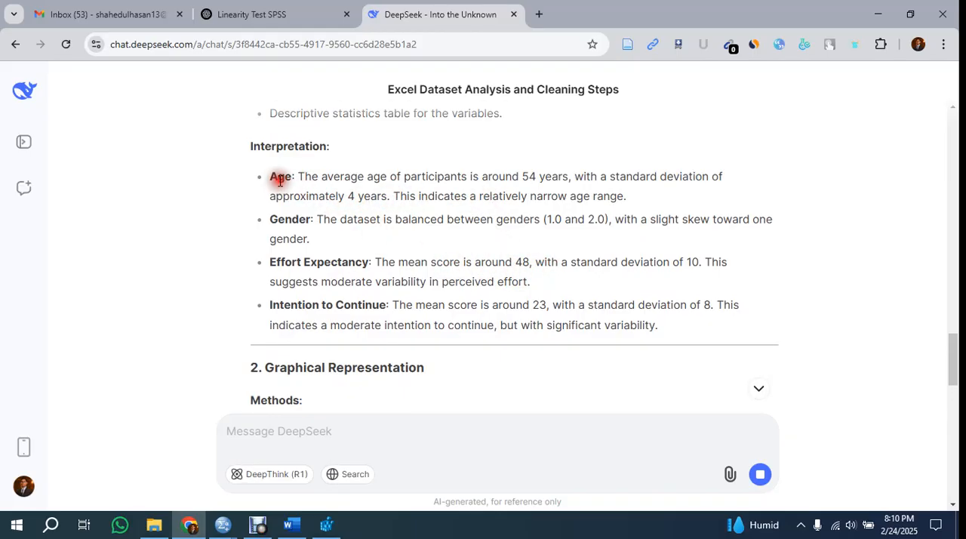
mouse_move(287, 172)
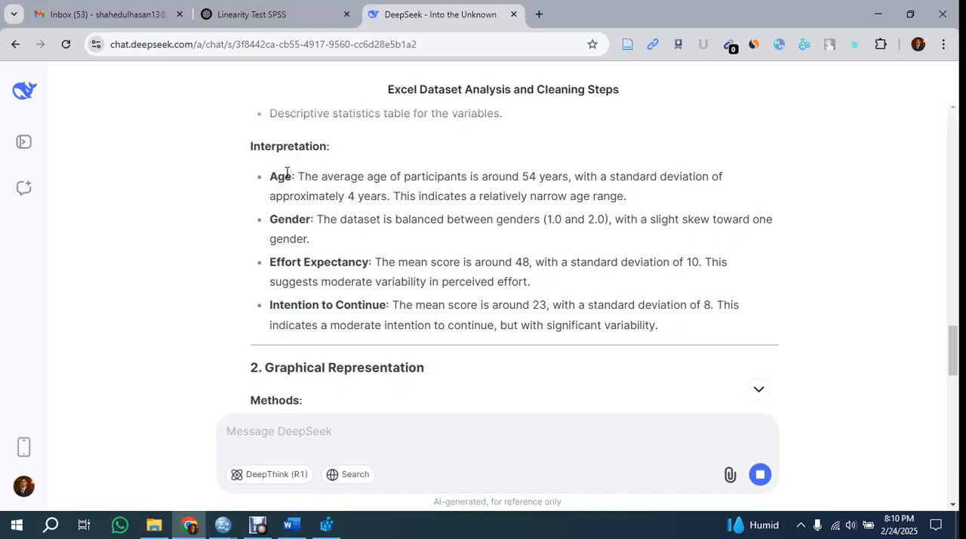
drag(269, 175, 658, 326)
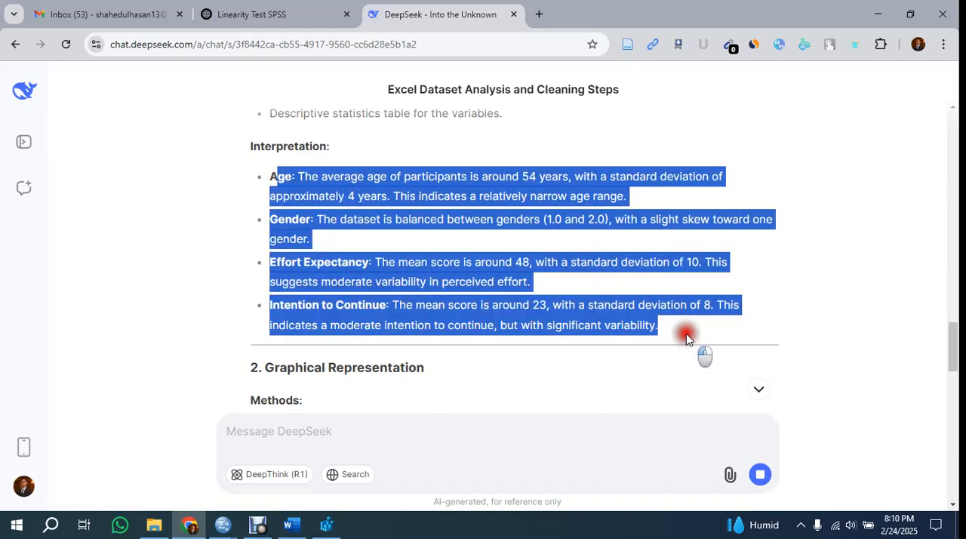
scroll(down, 3)
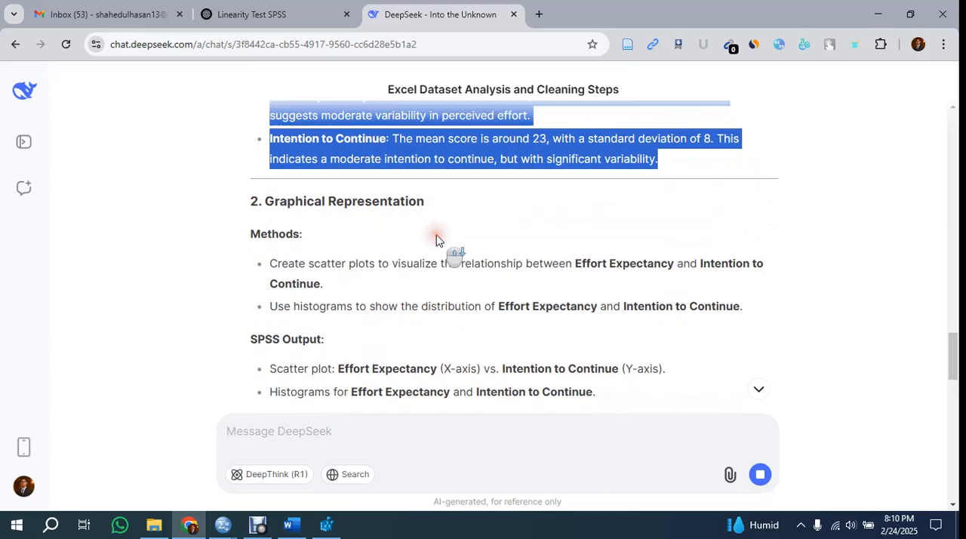
scroll(down, 3)
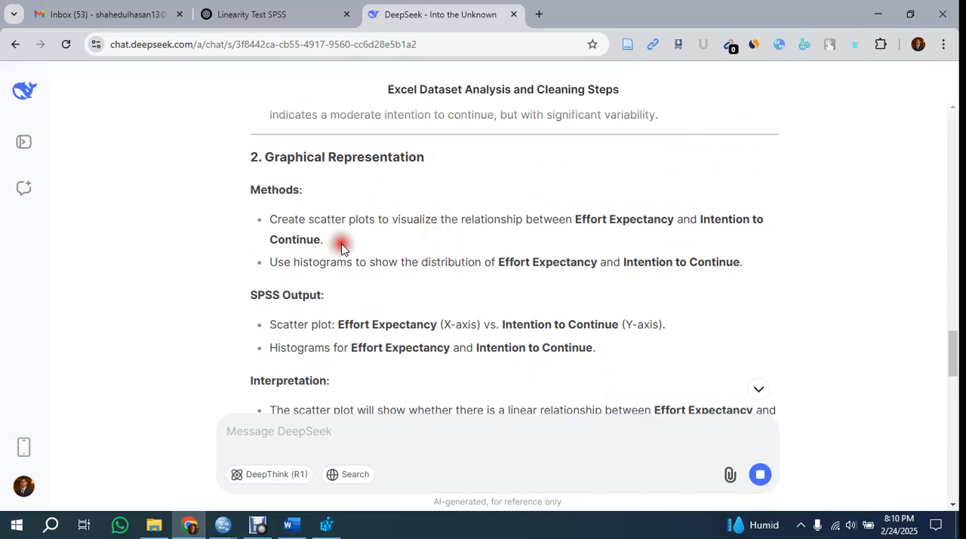
mouse_move(483, 219)
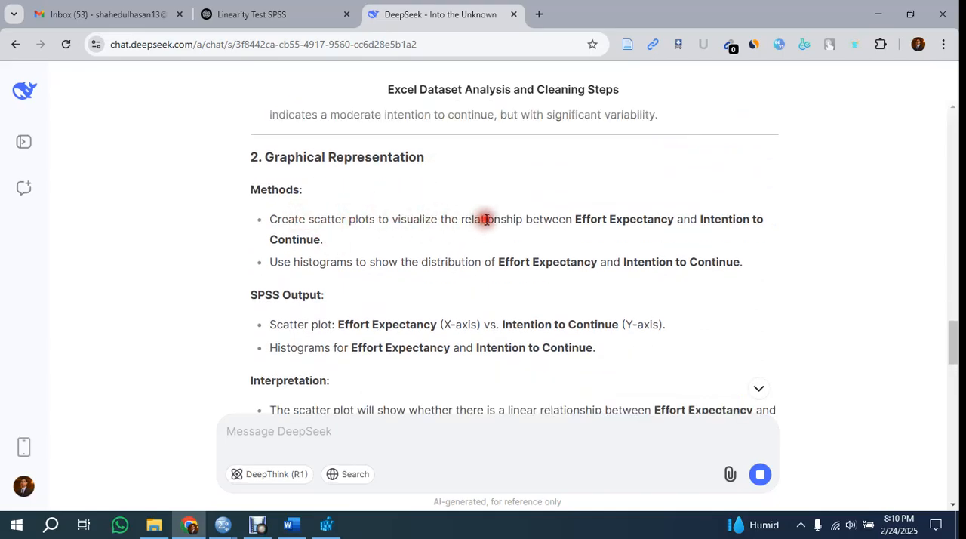
scroll(down, 3)
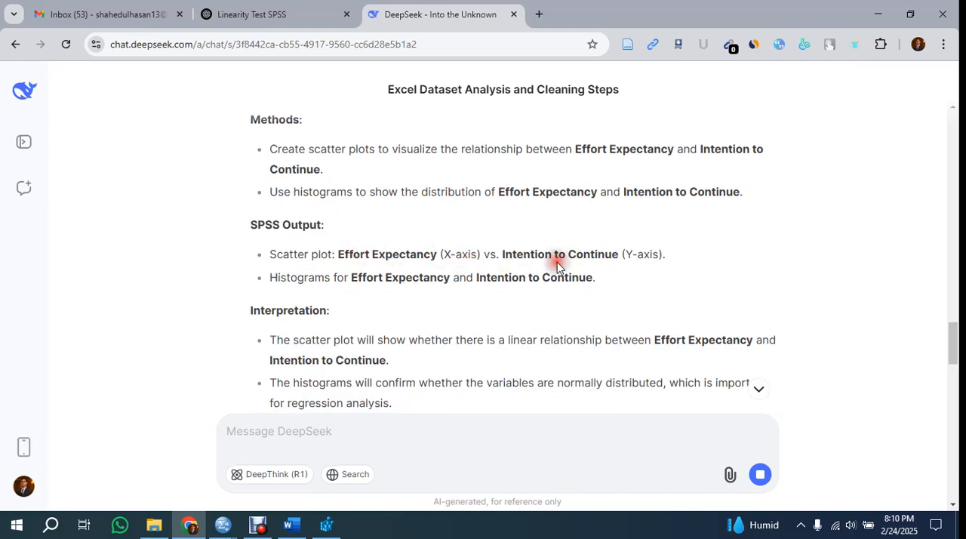
scroll(down, 3)
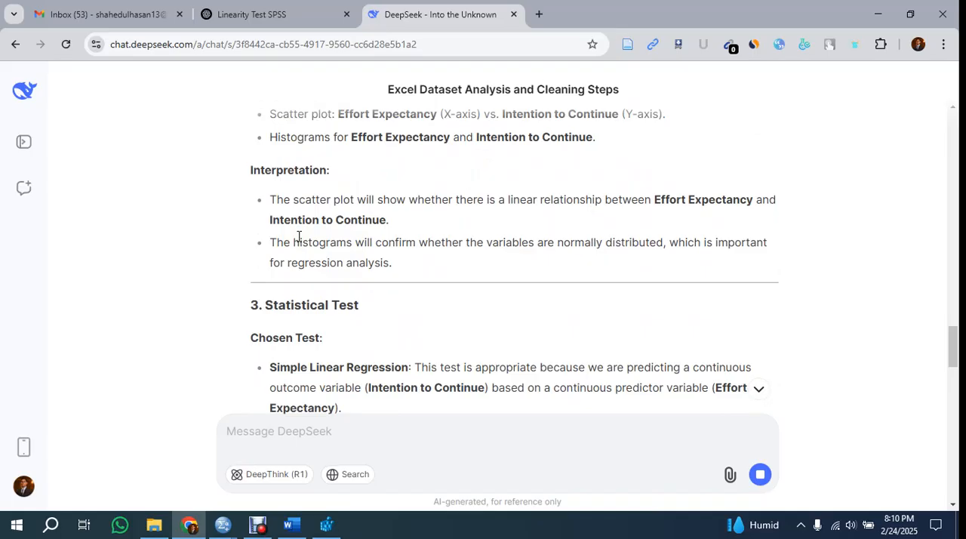
Read the Statistical Test section, highlighting 'Simple Linear Regression' and the 'Linearity' assumption.
scroll(down, 3)
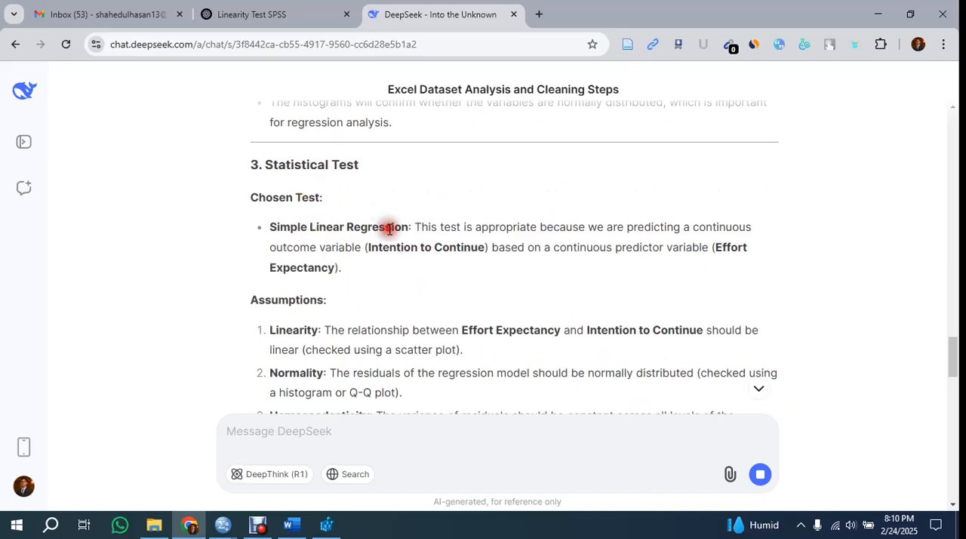
double_click(339, 227)
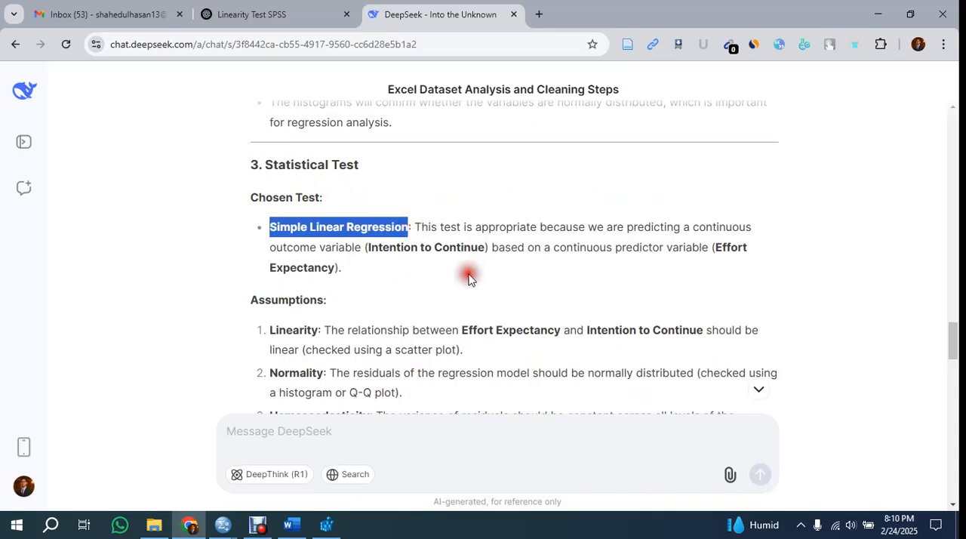
mouse_move(422, 293)
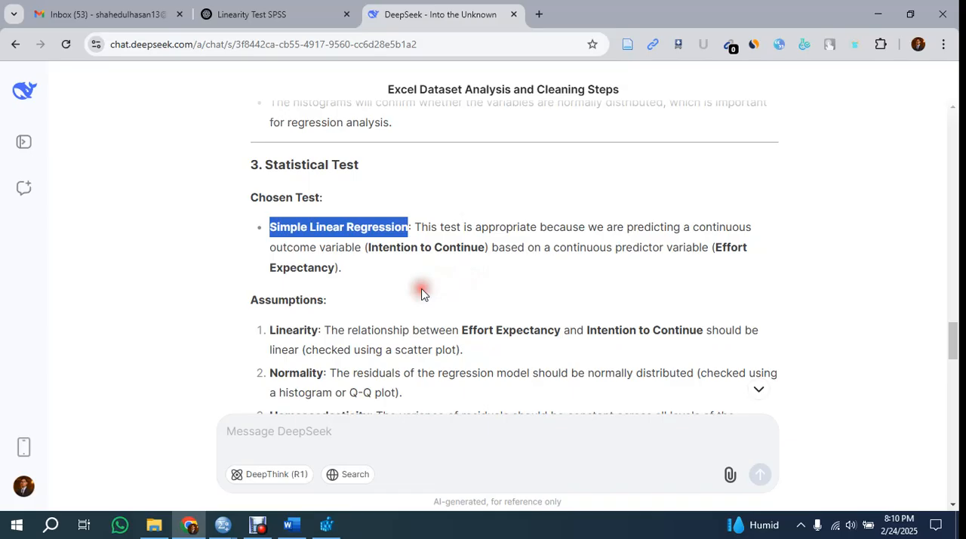
mouse_move(413, 248)
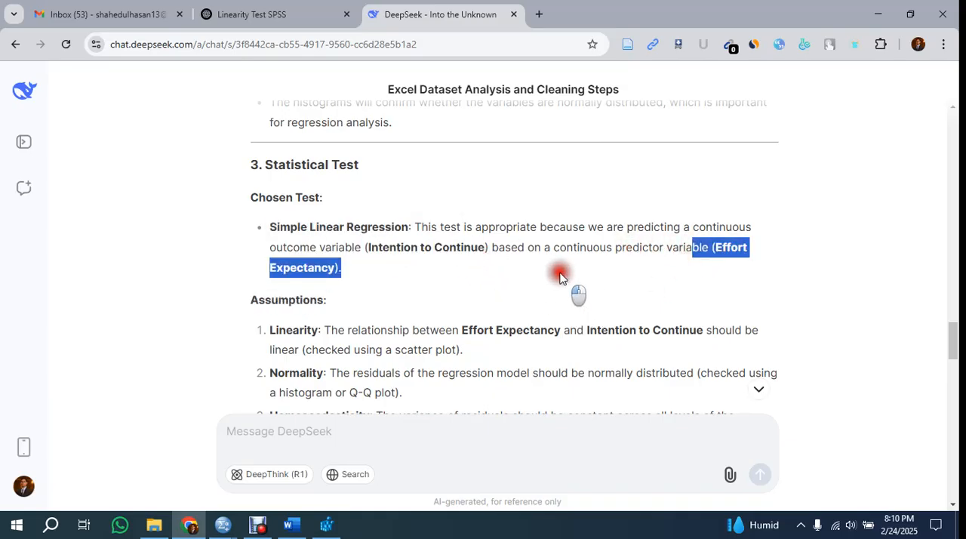
scroll(up, 3)
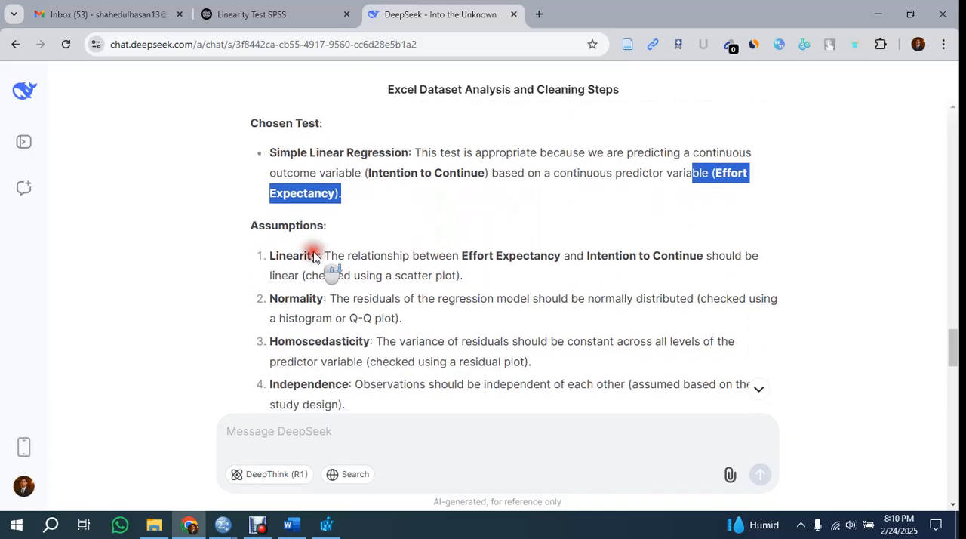
scroll(down, 3)
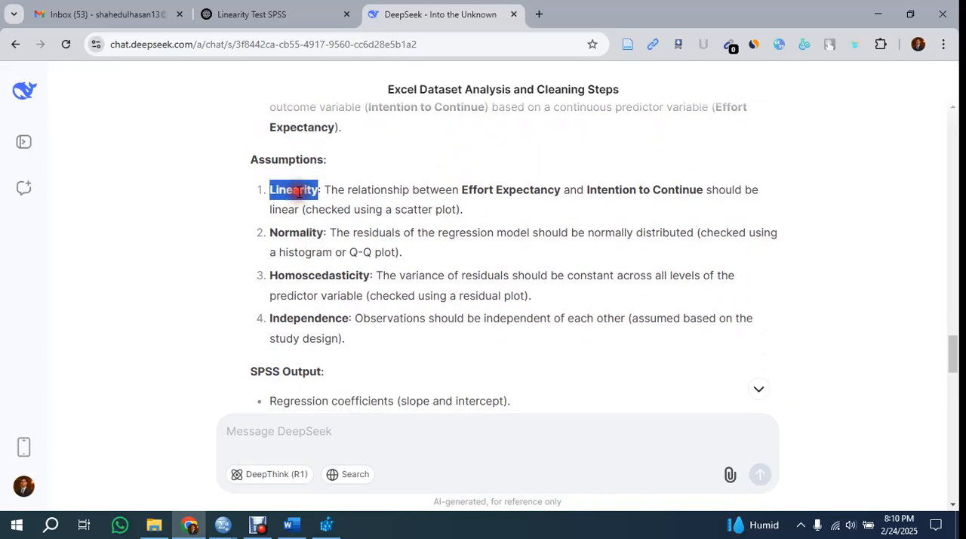
double_click(296, 233)
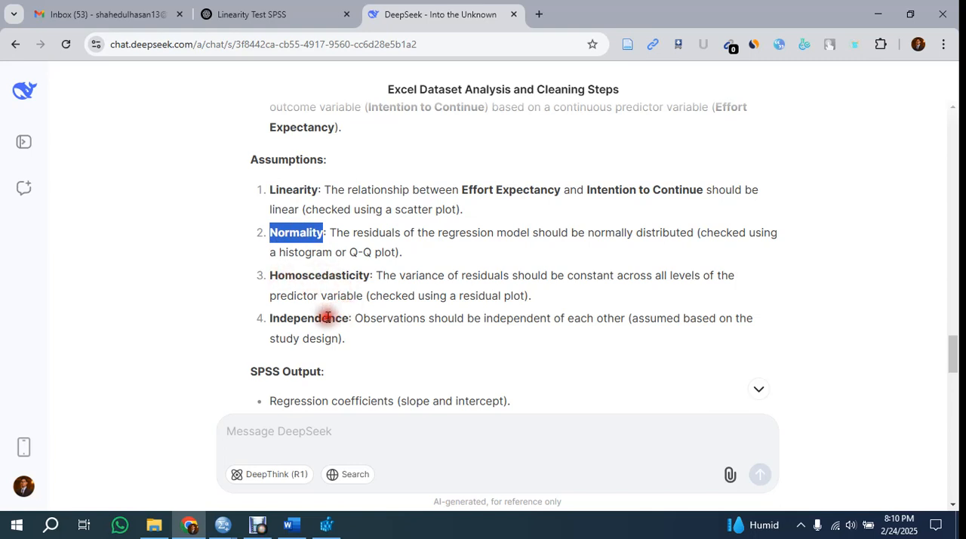
mouse_move(408, 290)
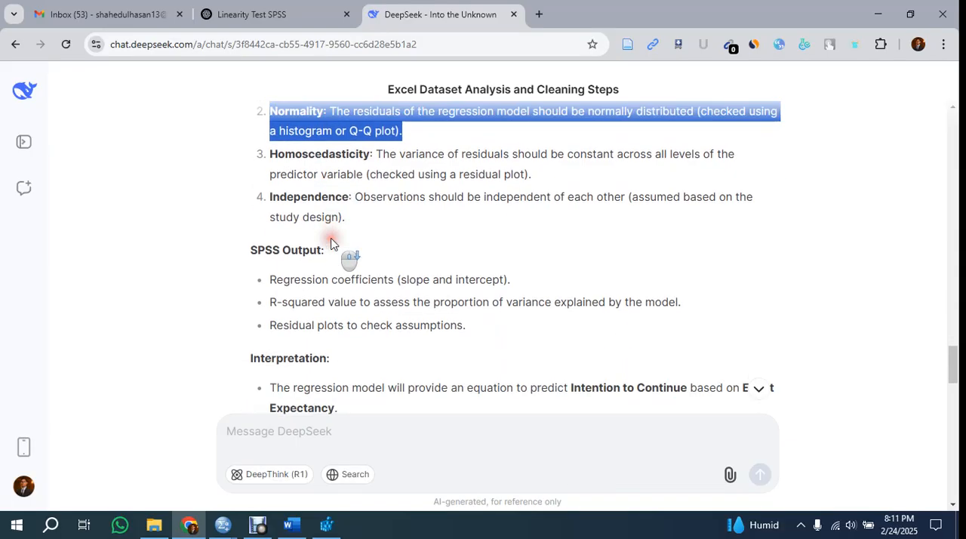
Read through Findings and Interpretation, the SPSS output examples and the descriptive statistics table.
scroll(down, 3)
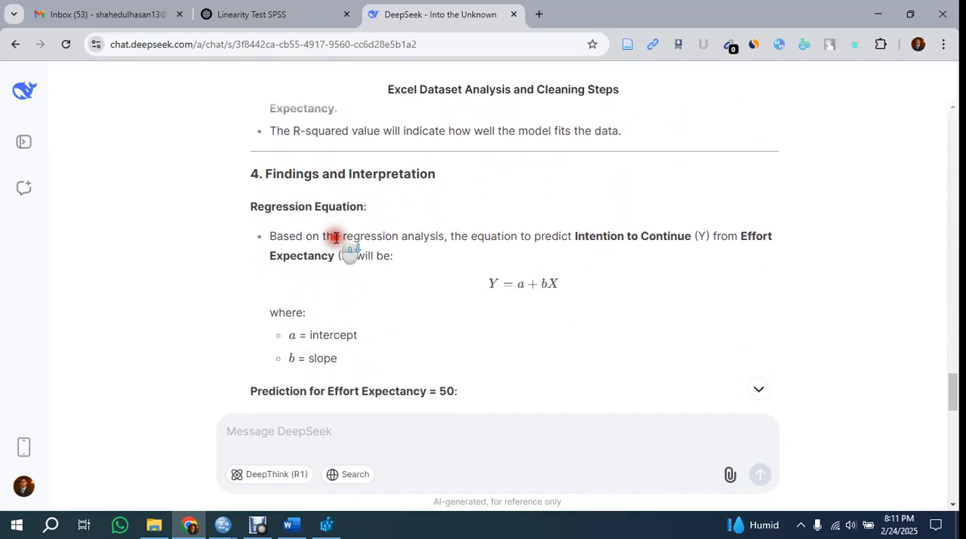
mouse_move(576, 294)
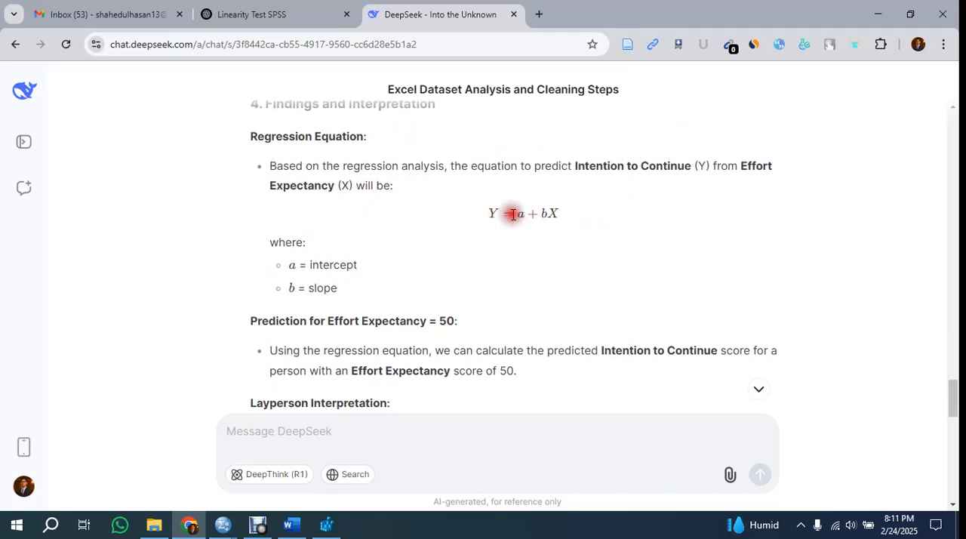
scroll(down, 3)
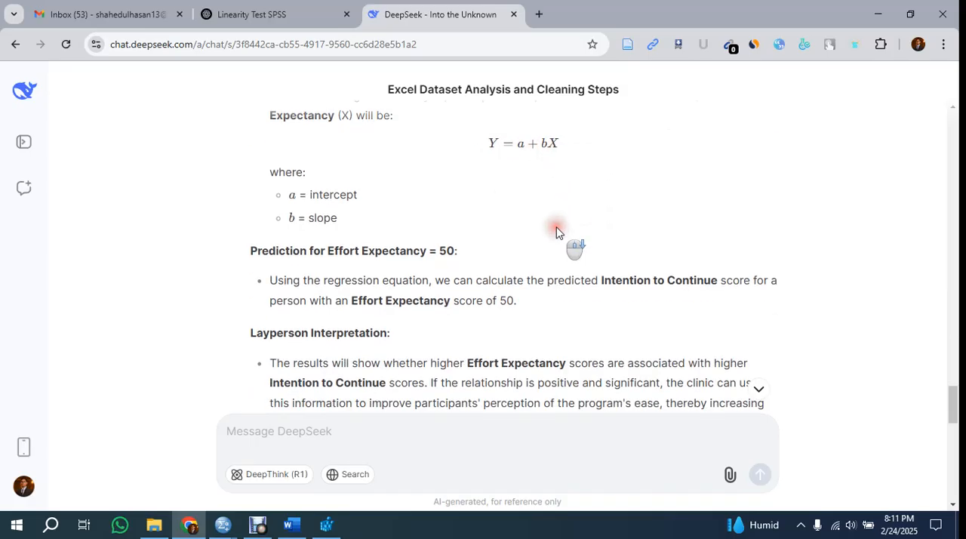
scroll(down, 3)
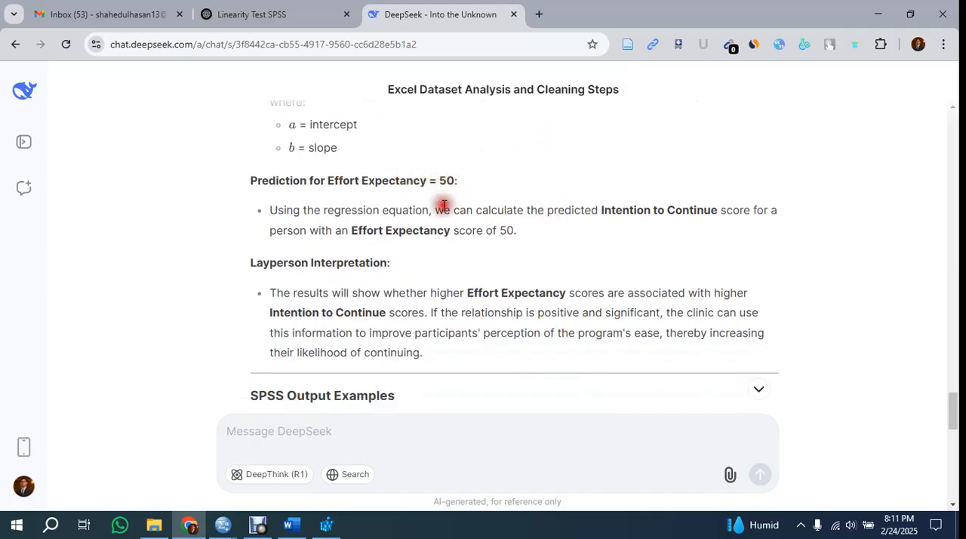
scroll(up, 3)
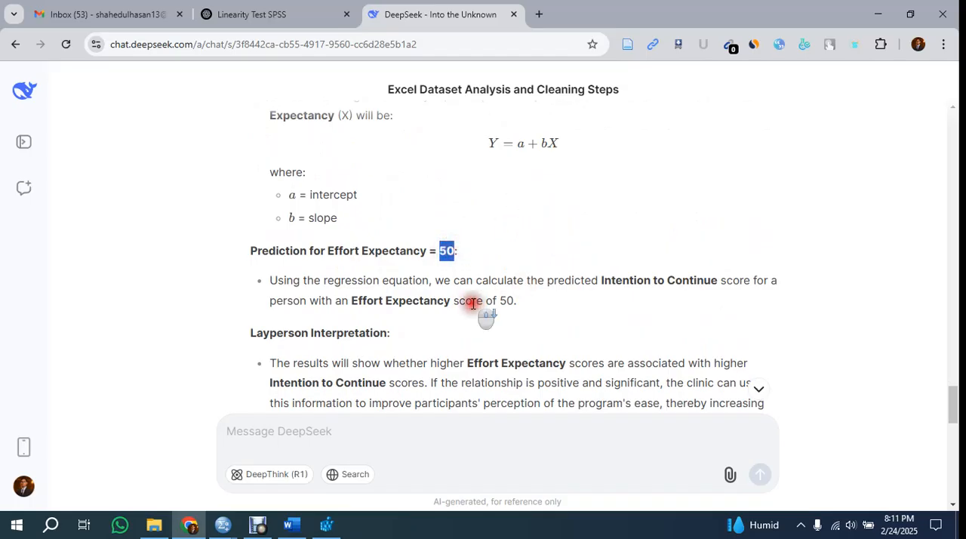
scroll(down, 3)
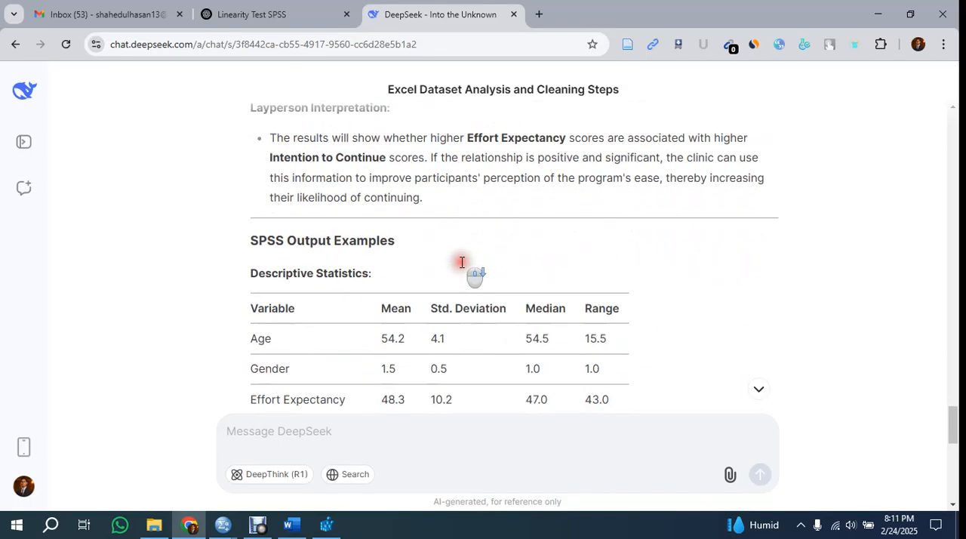
scroll(down, 3)
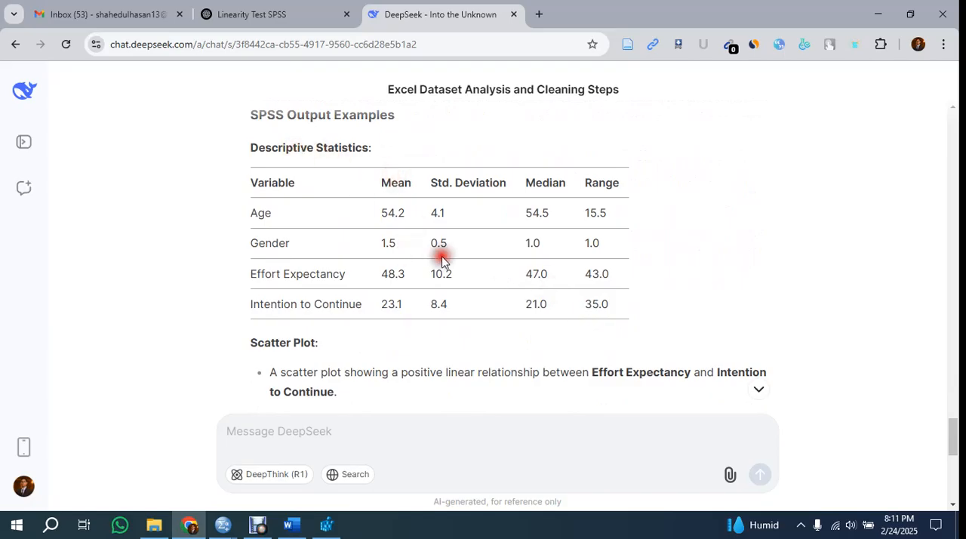
scroll(up, 3)
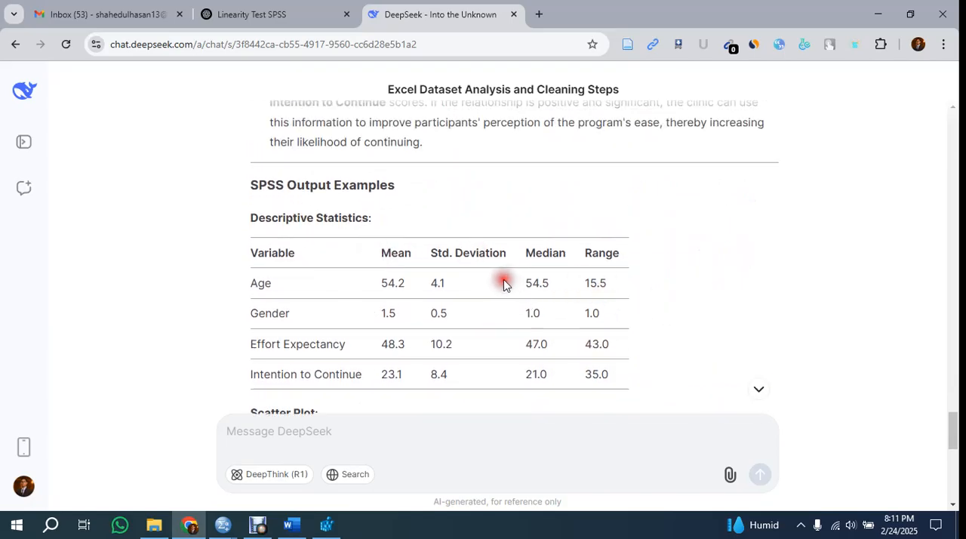
scroll(down, 3)
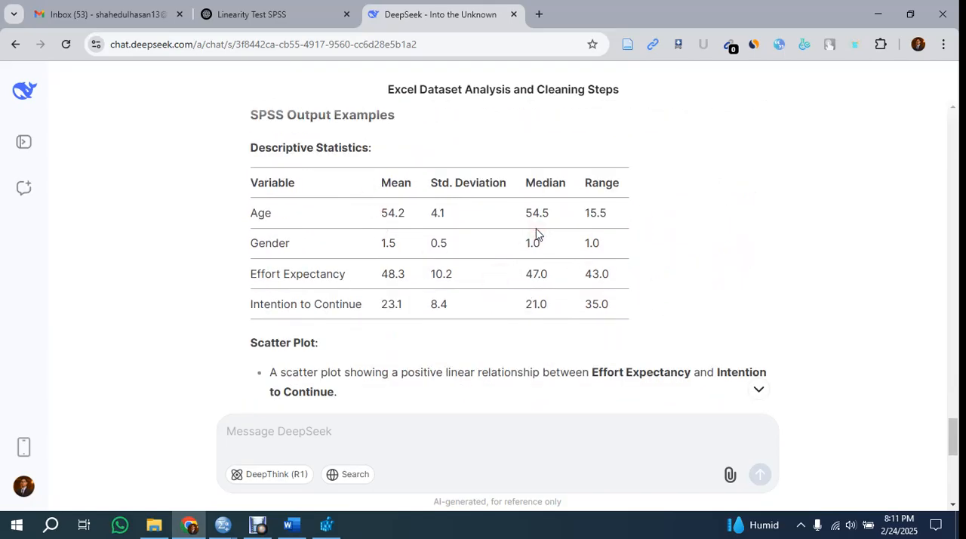
scroll(down, 3)
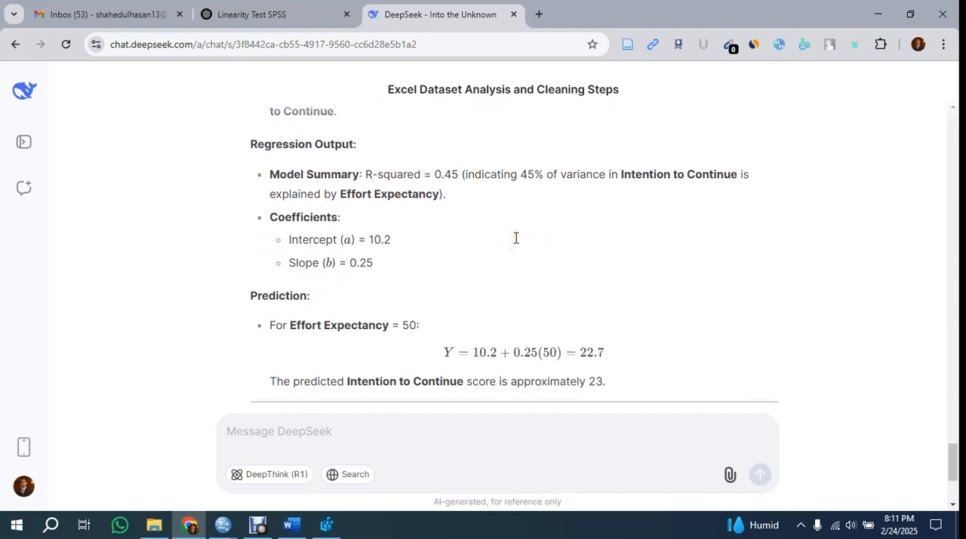
Read the regression prediction, highlighting the predicted value 22.7, and the closing Conclusion.
scroll(down, 3)
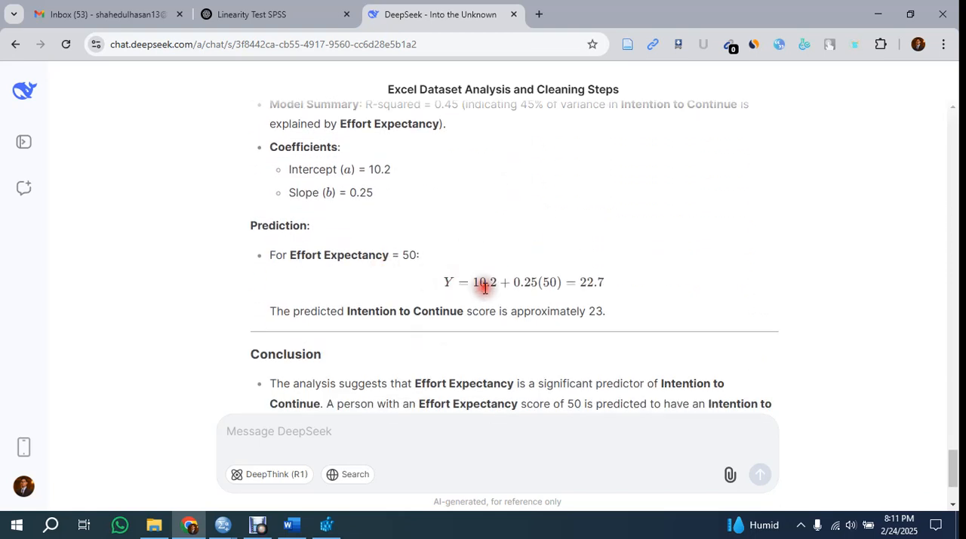
scroll(up, 3)
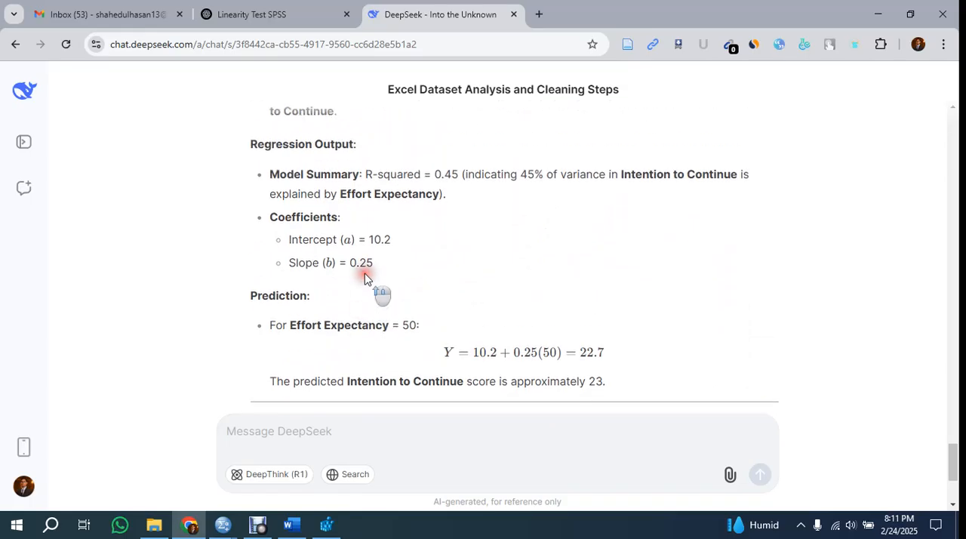
scroll(down, 3)
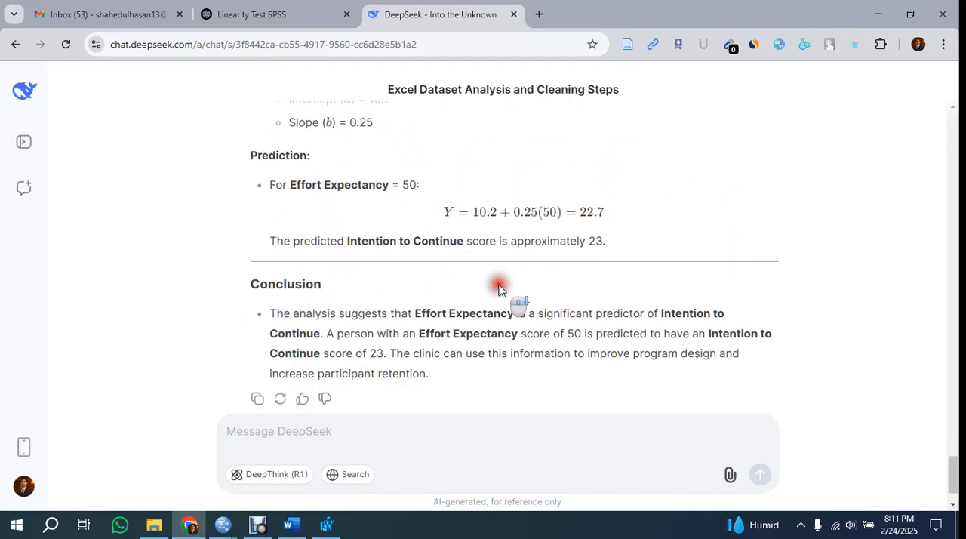
double_click(482, 212)
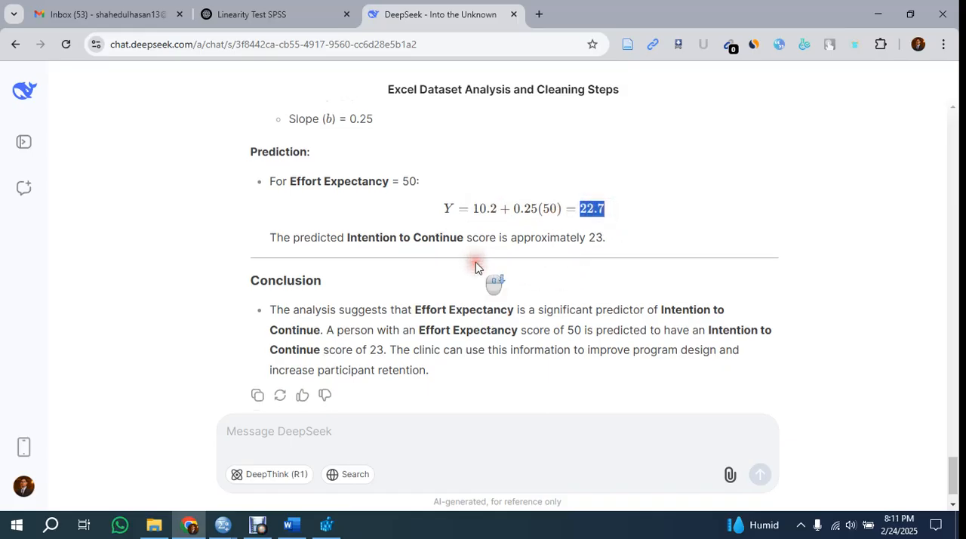
scroll(up, 3)
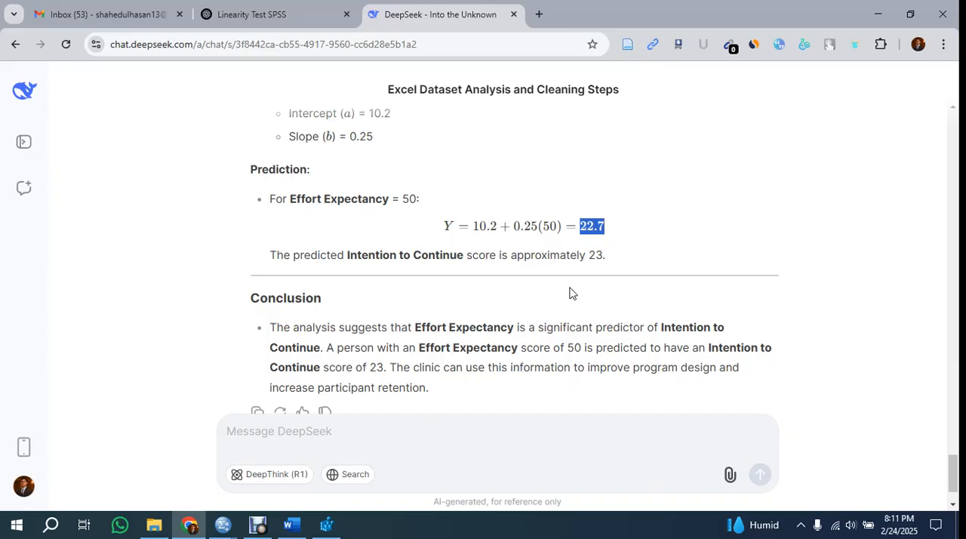
scroll(down, 3)
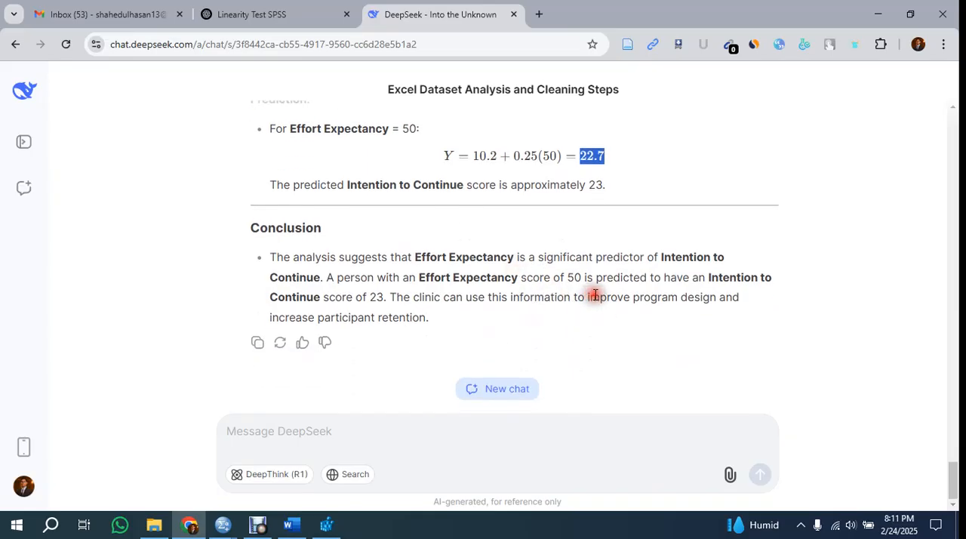
mouse_move(595, 294)
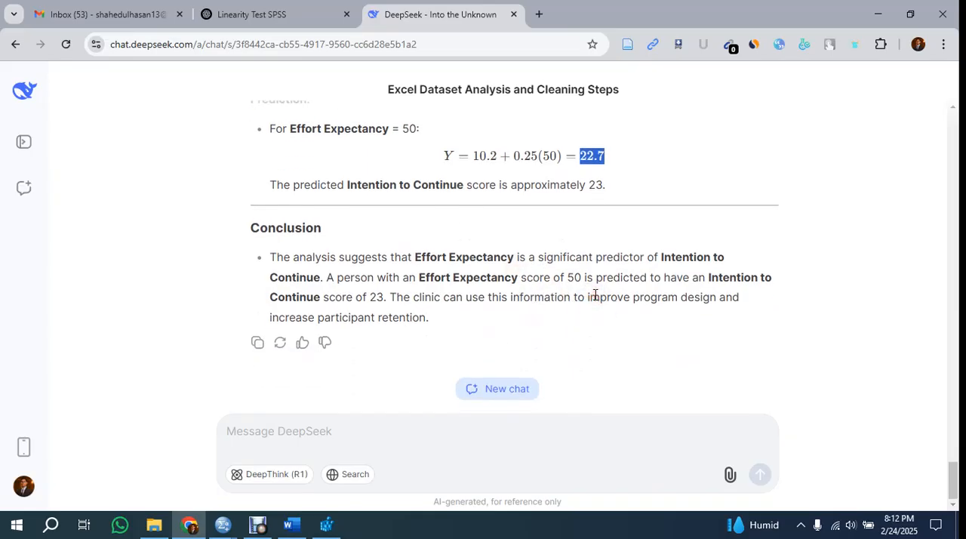